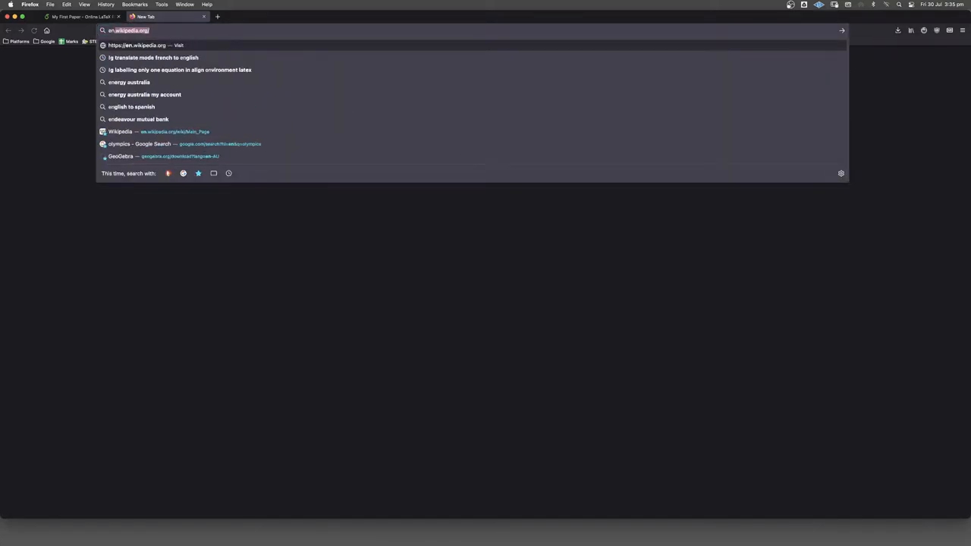
# - Search English Wikipedia for 'euler' to reach Leonhard Euler's article
pyautogui.press('Enter')
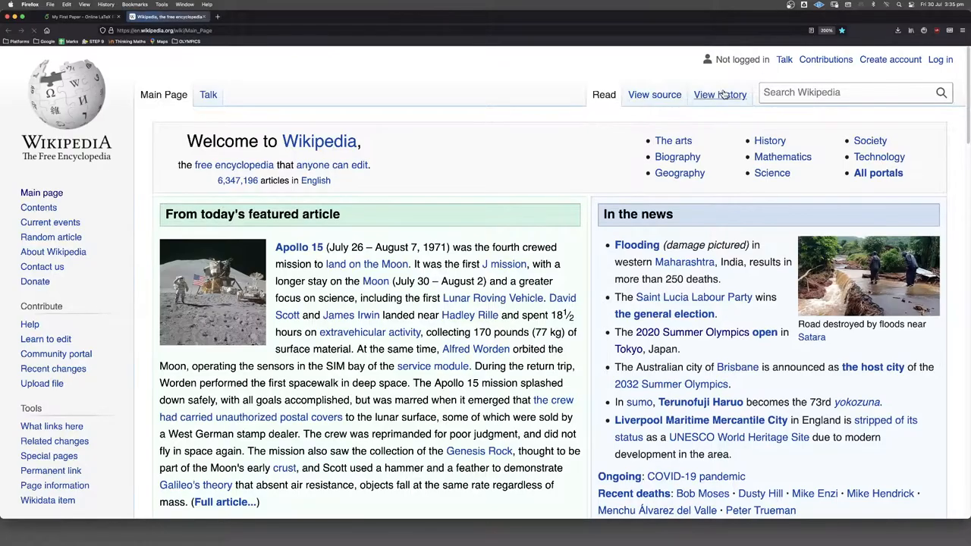
pyautogui.click(850, 93)
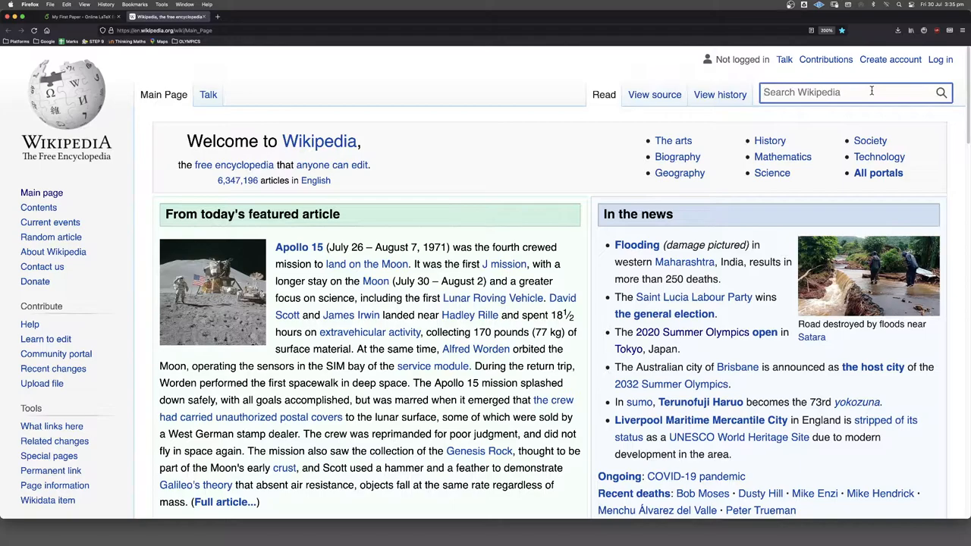
pyautogui.write('ei')
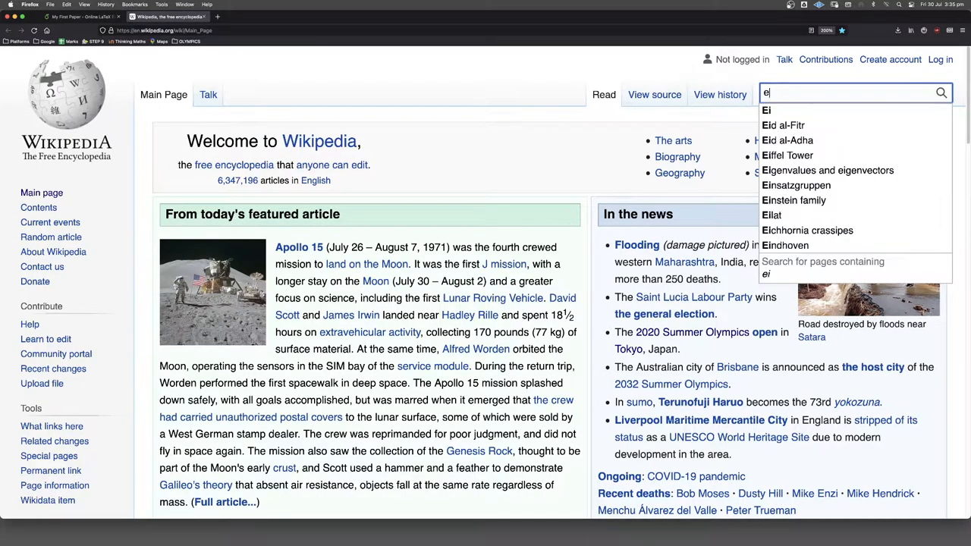
pyautogui.write('uler')
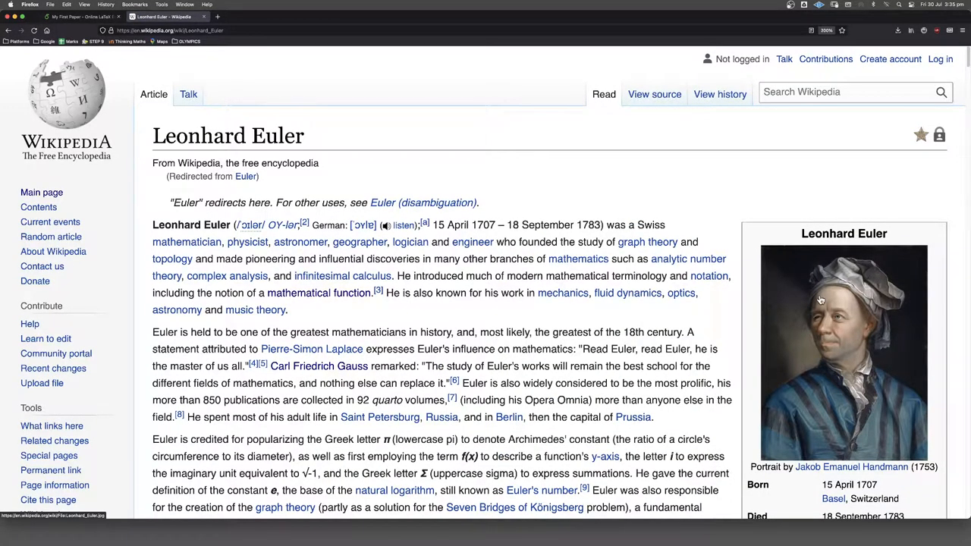
# - View Euler's portrait full size and save the image into the Downloads folder
pyautogui.click(844, 352)
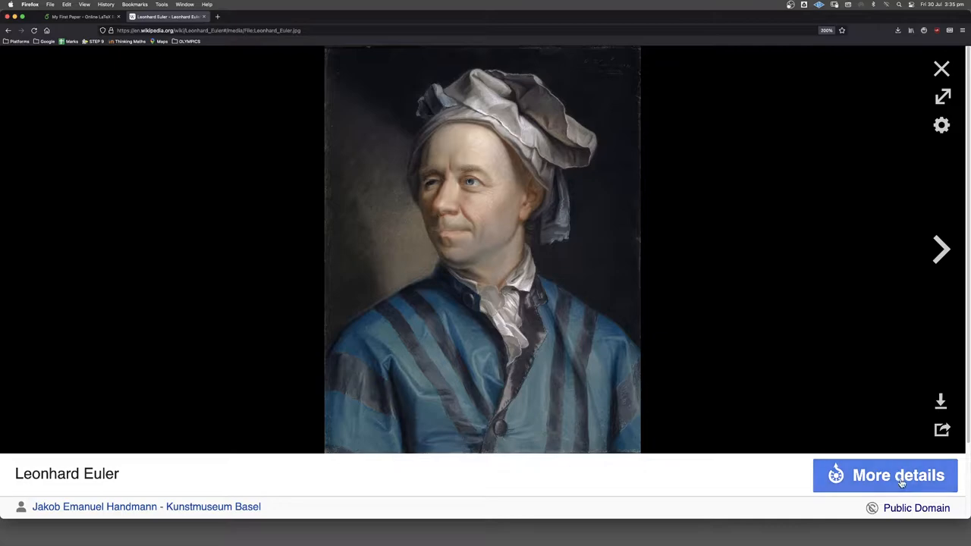
pyautogui.click(887, 475)
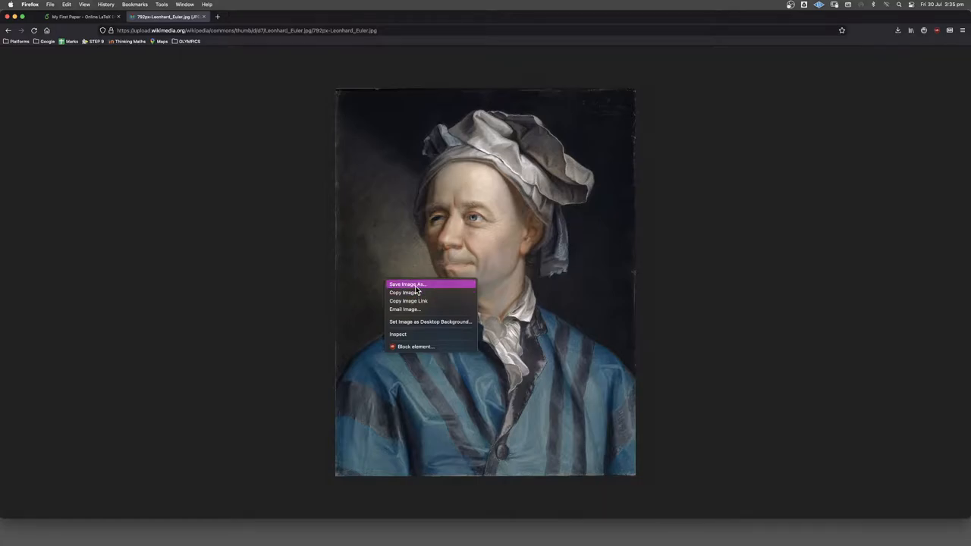
pyautogui.click(407, 284)
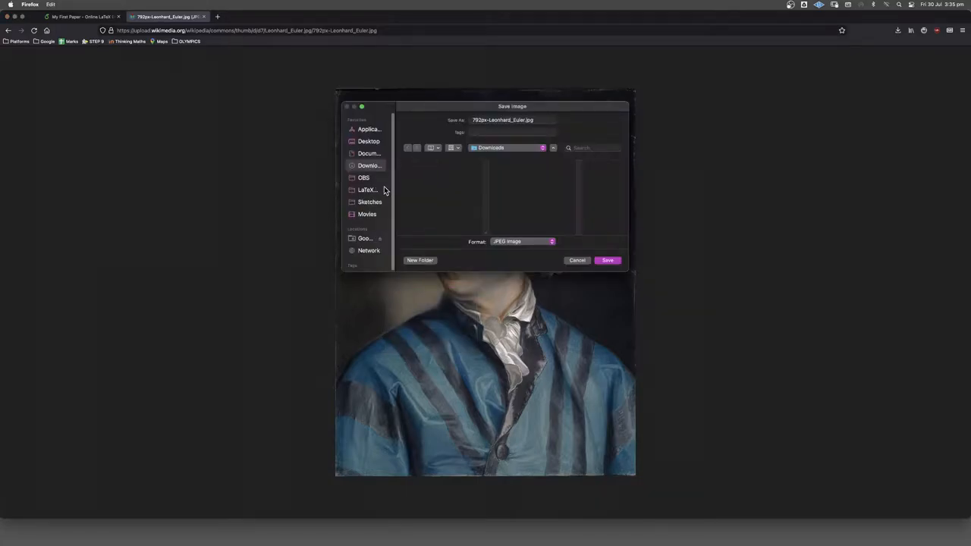
pyautogui.click(513, 120)
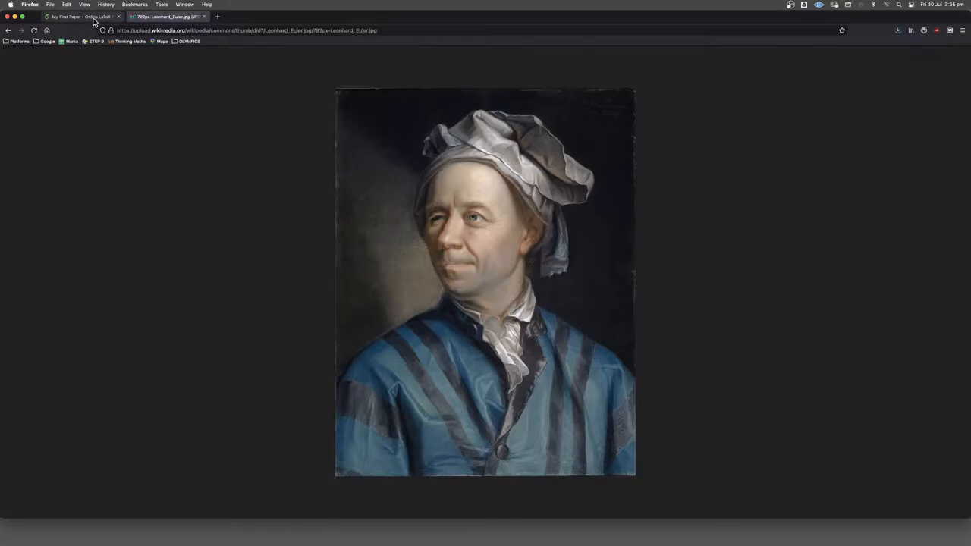
# - Upload the saved Euler portrait jpg from Downloads into the My First Paper project
pyautogui.click(76, 17)
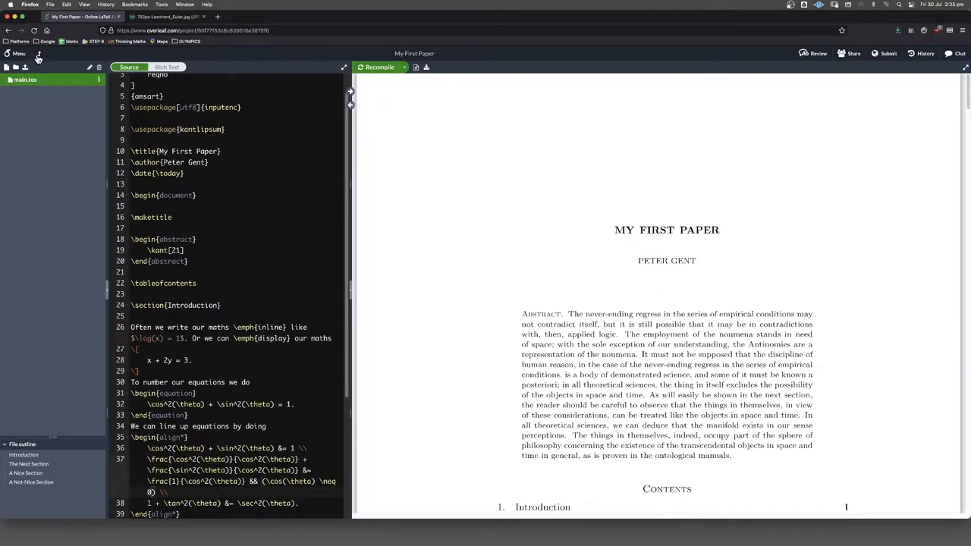
pyautogui.moveTo(24, 67)
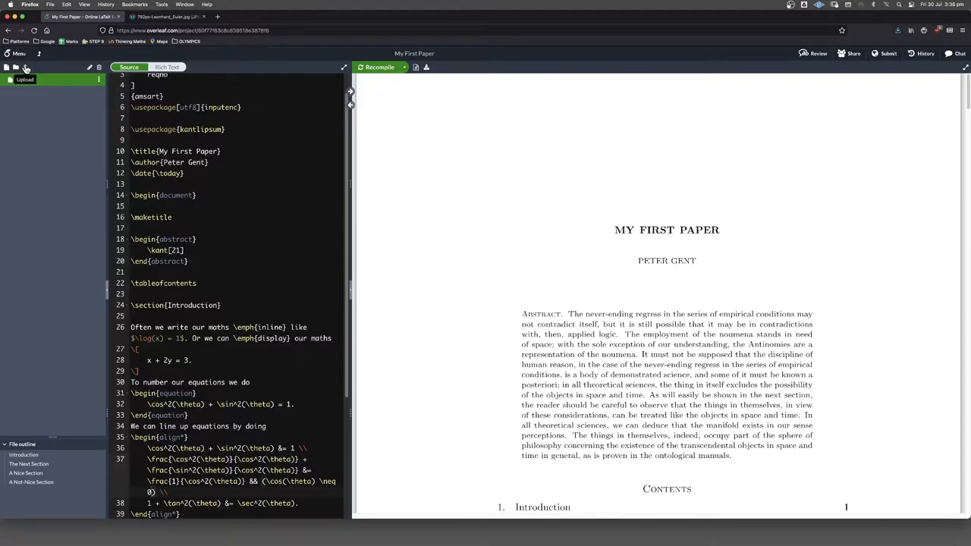
pyautogui.click(24, 67)
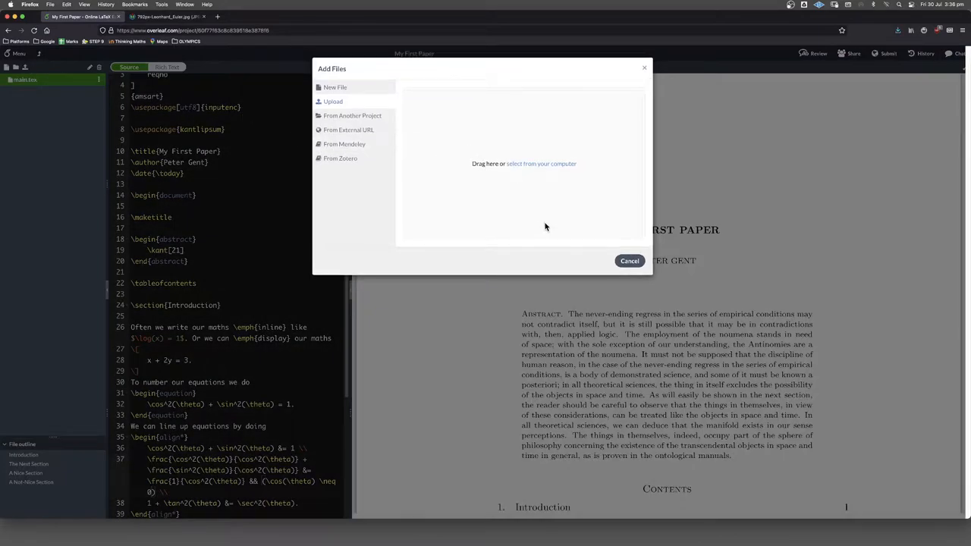
pyautogui.click(540, 164)
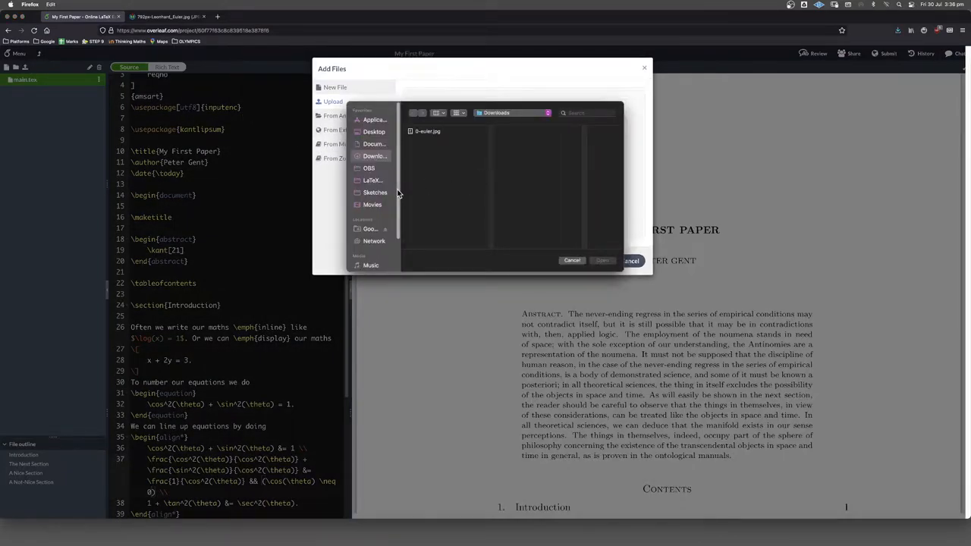
pyautogui.click(428, 130)
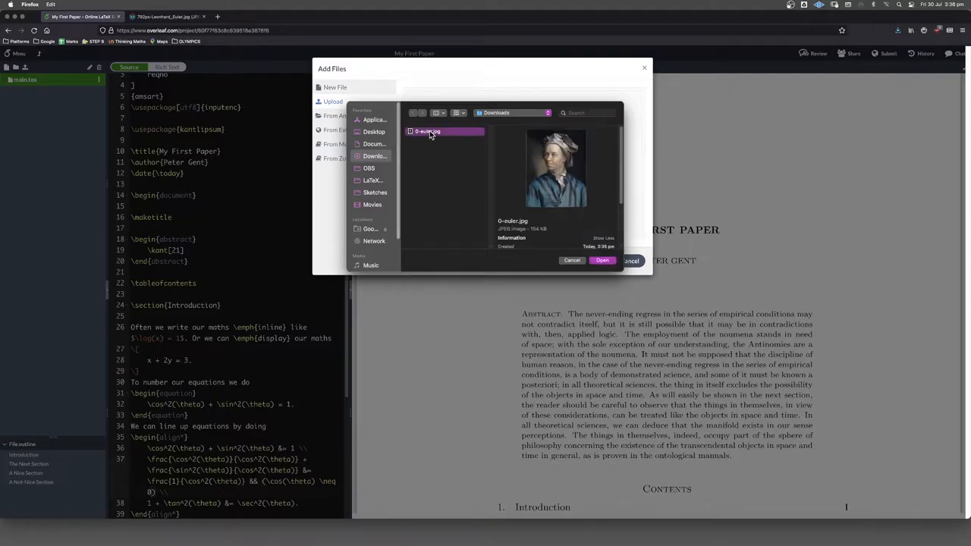
pyautogui.click(601, 261)
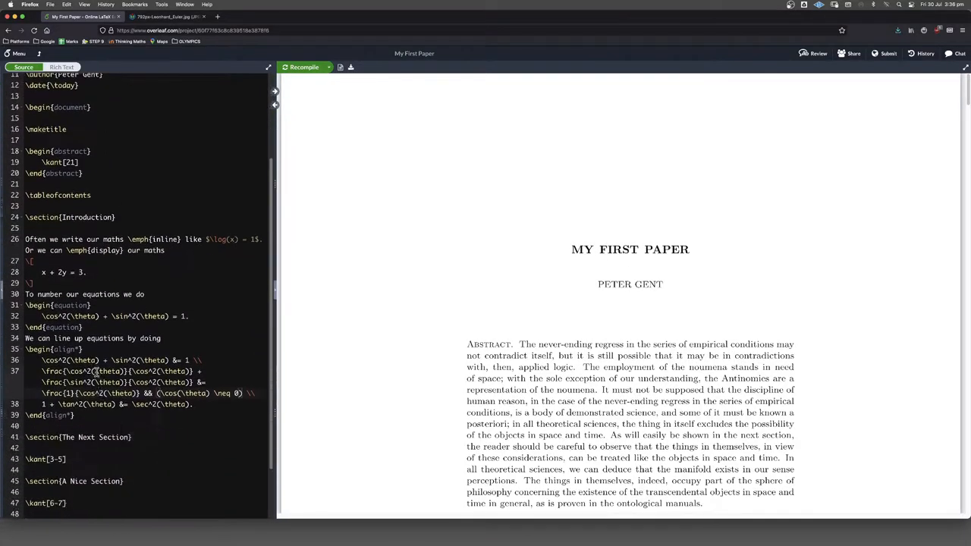
# - Replace \kant[3-5] with 'We put images inside figures, as shown in Figure 1.' and begin a figure environment
pyautogui.scroll(-3)
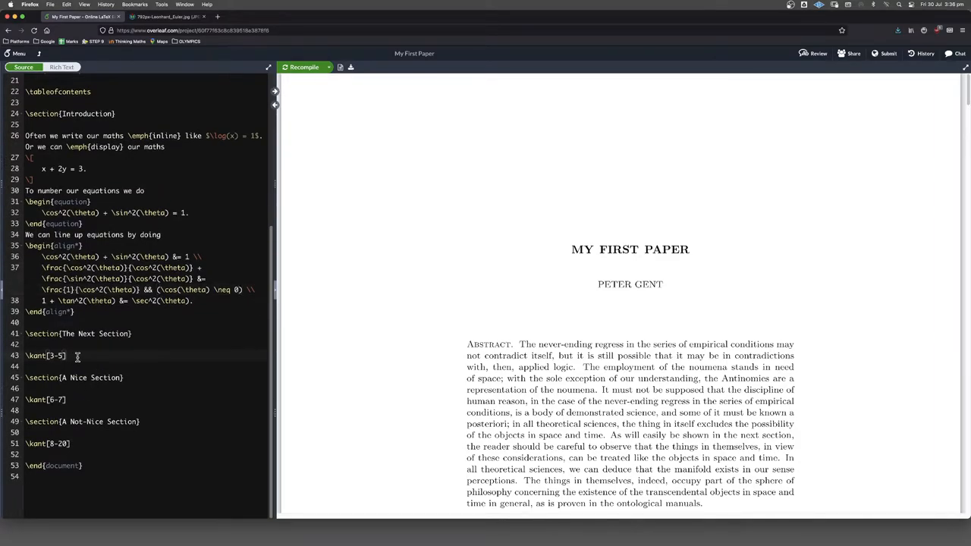
pyautogui.doubleClick(45, 355)
pyautogui.write('We put im')
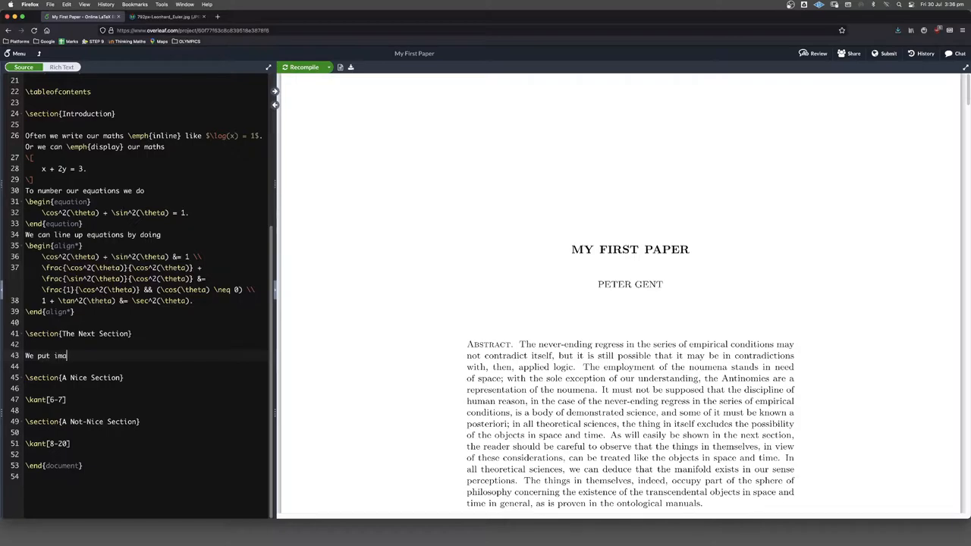
pyautogui.write('ages in')
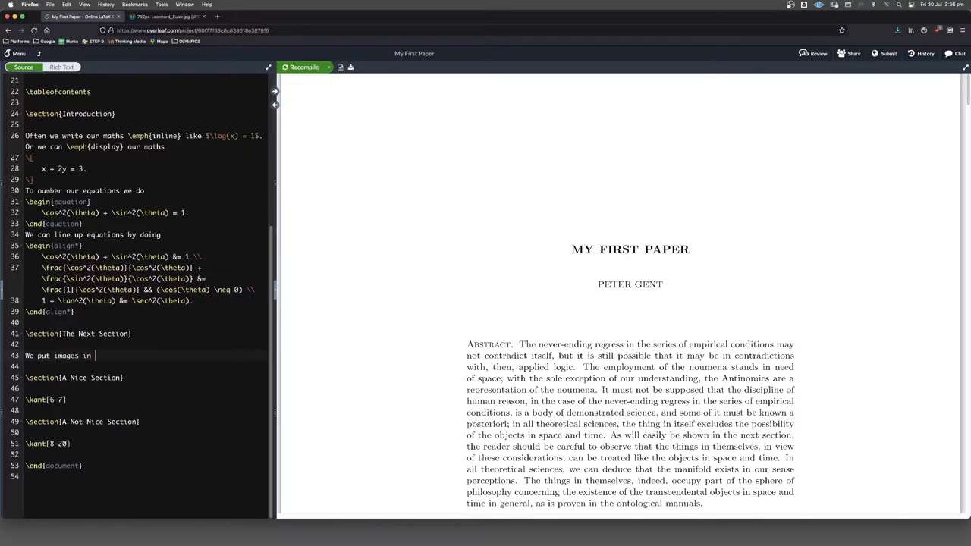
pyautogui.write('inside')
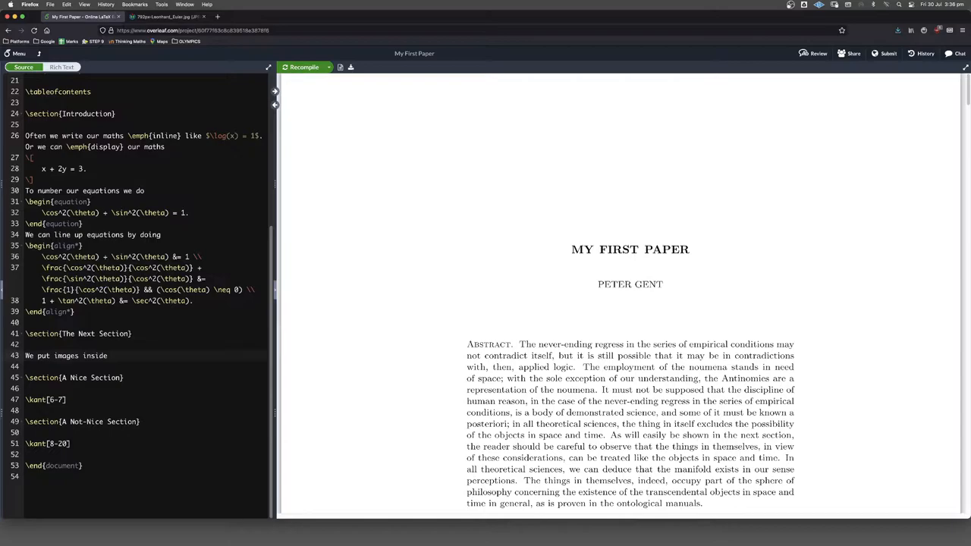
pyautogui.write('figur')
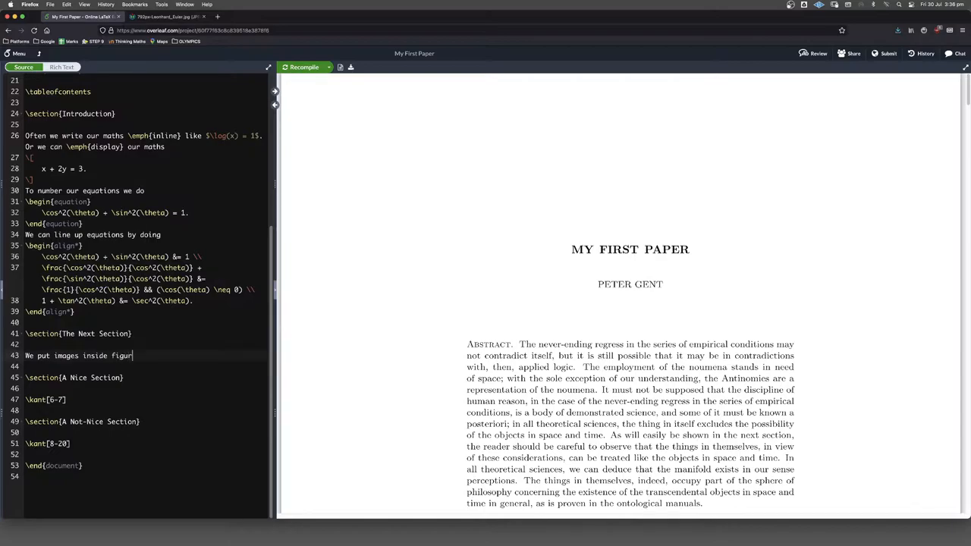
pyautogui.write('es, as shown in')
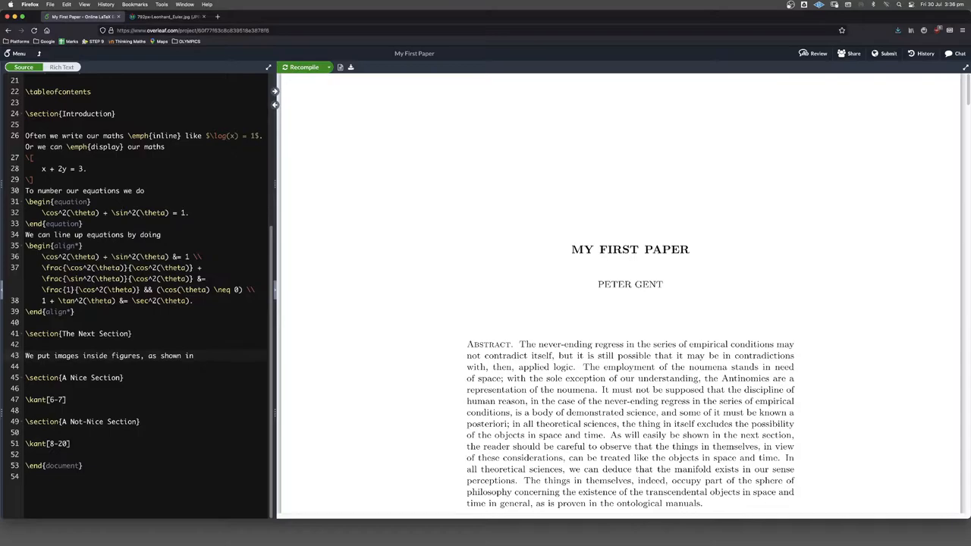
pyautogui.write('Figure 1')
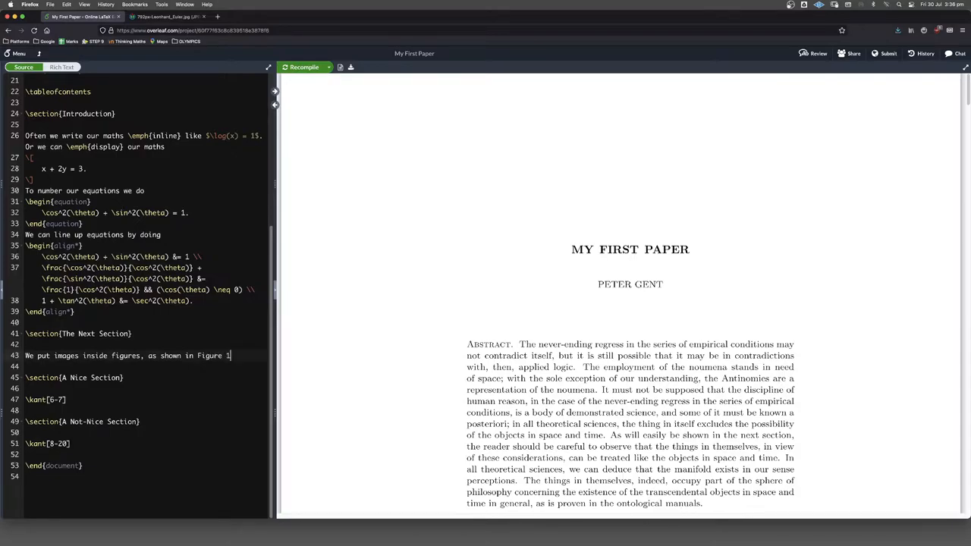
pyautogui.write('.')
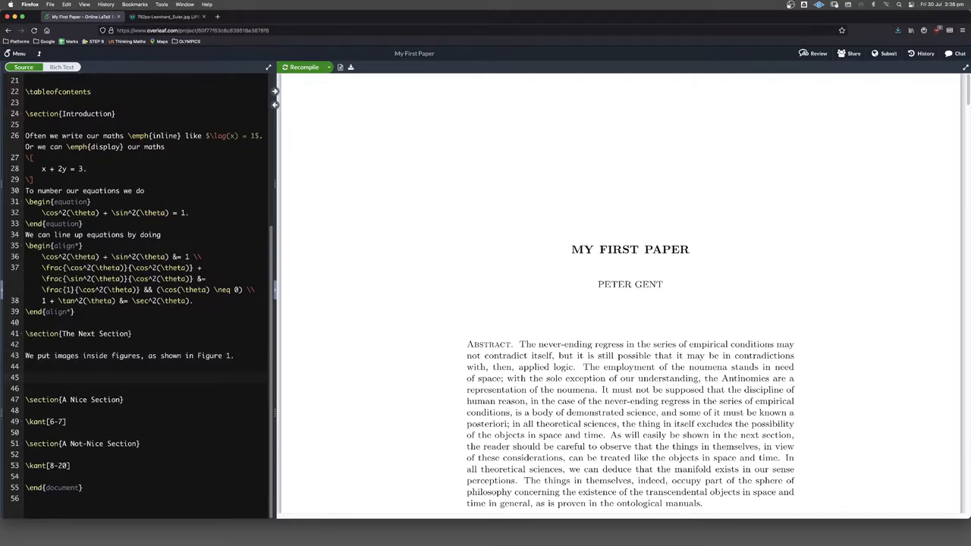
pyautogui.write('\\begin{fig')
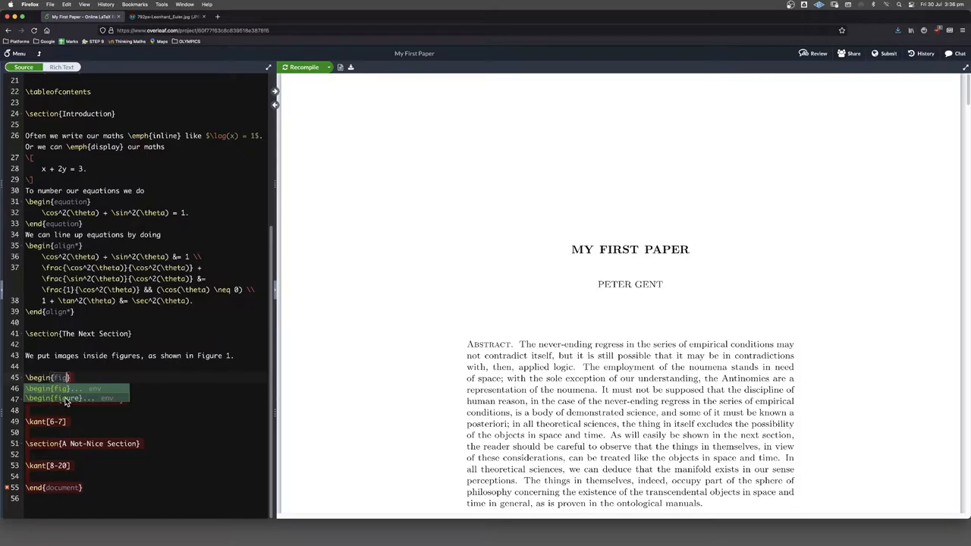
# - Insert a \begin{figure} environment and add \usepackage{graphicx} to the preamble
pyautogui.click(75, 397)
pyautogui.write('\\')
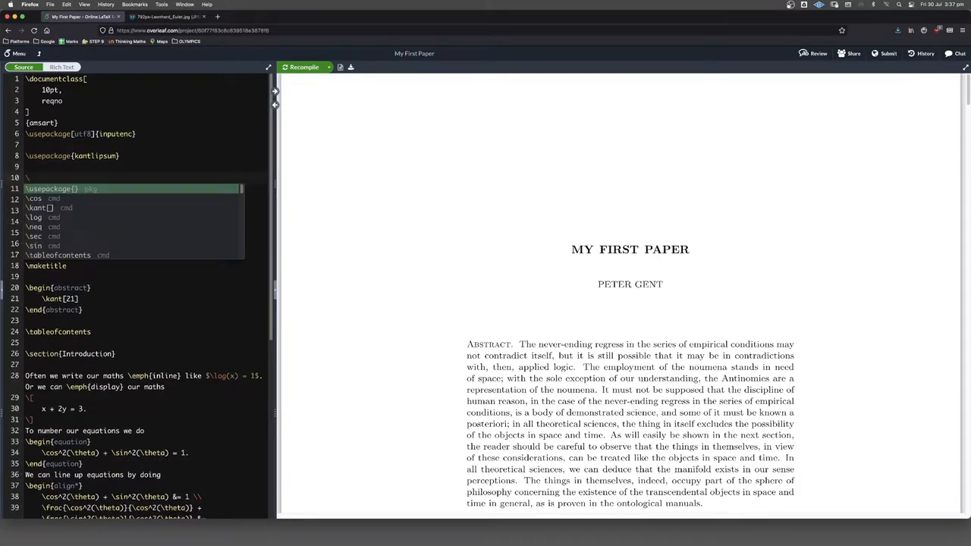
pyautogui.write('{')
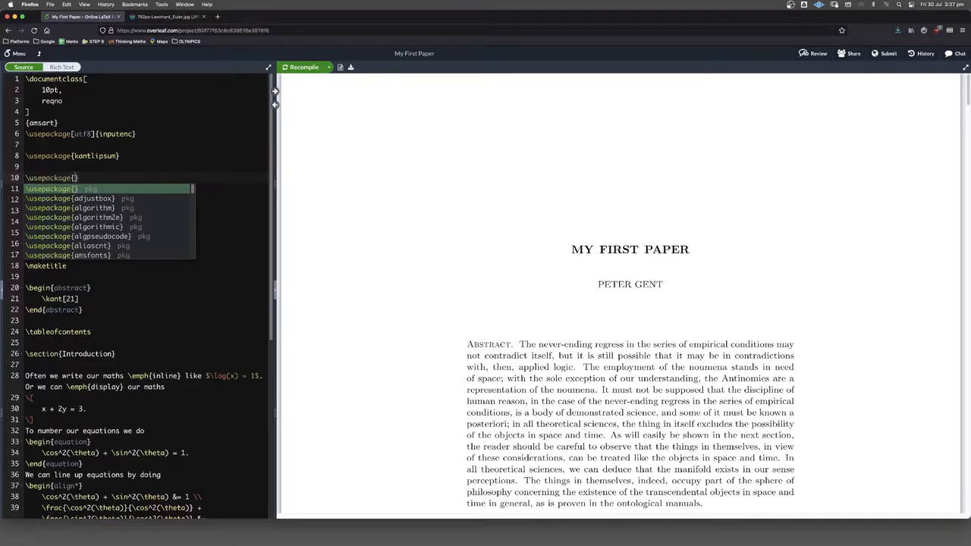
pyautogui.write('graphicx')
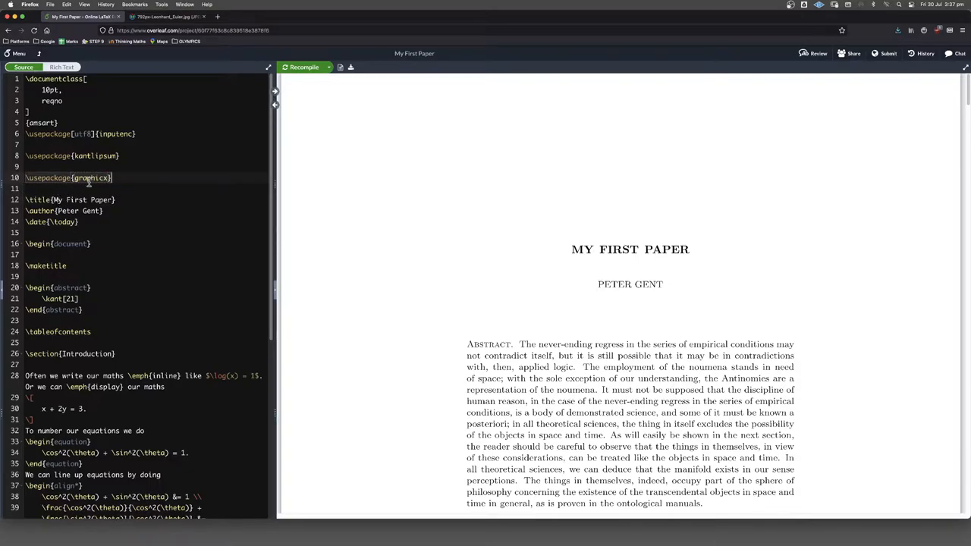
# - Include the euler image with a caption crediting Wikipedia and the label fig:euler
pyautogui.scroll(-3)
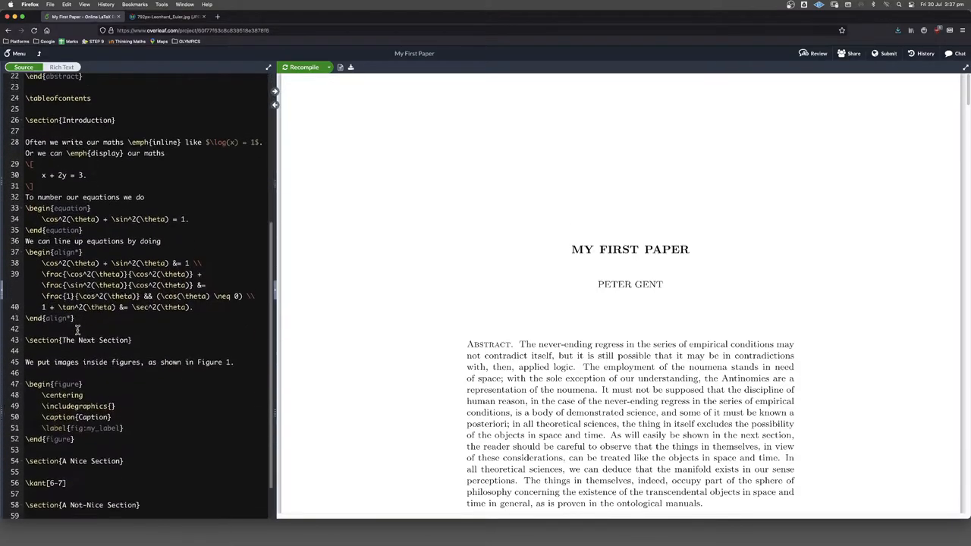
pyautogui.scroll(-3)
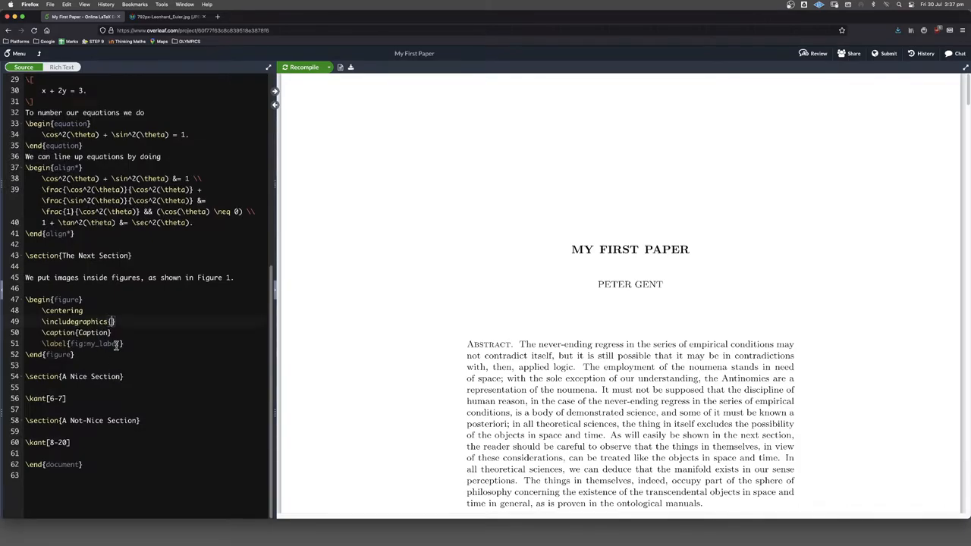
pyautogui.moveTo(117, 362)
pyautogui.write('0-')
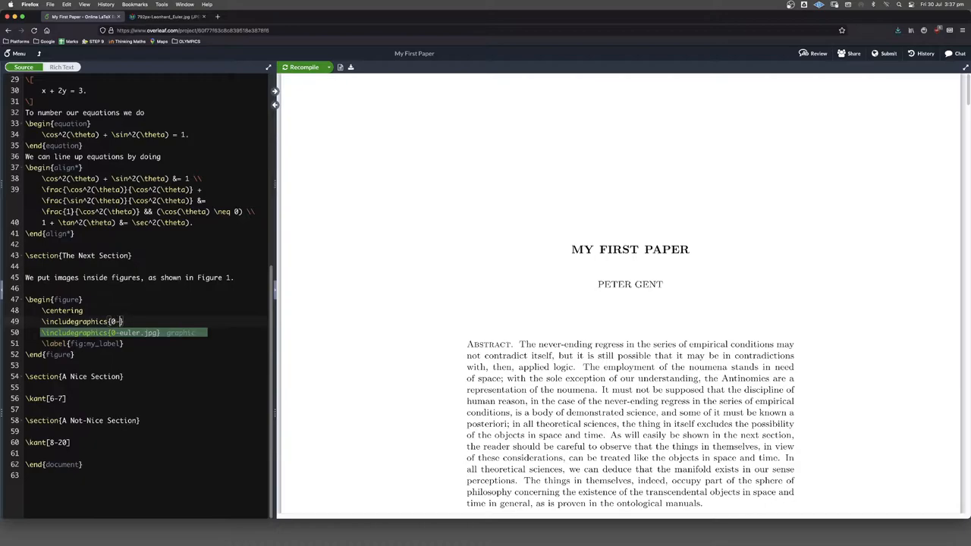
pyautogui.write('euler')
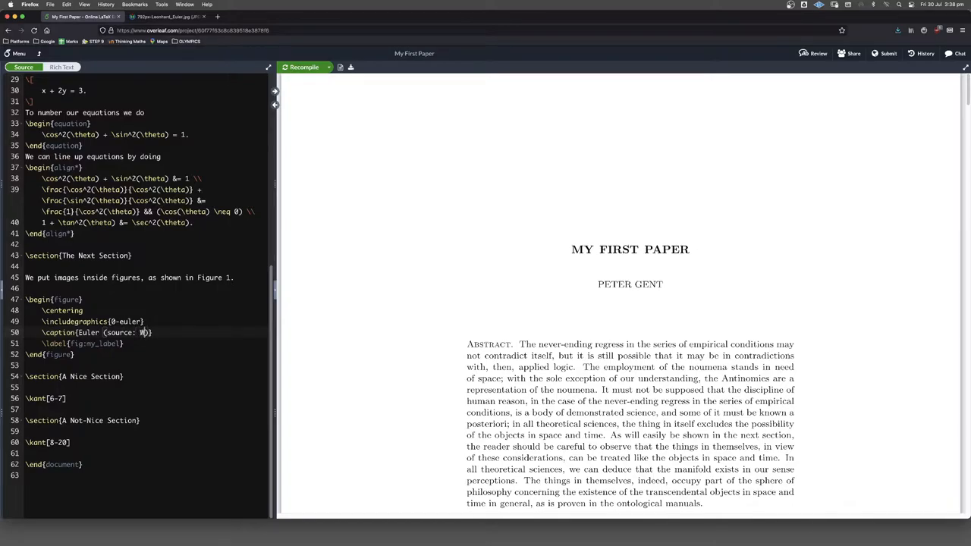
pyautogui.write('ikipedia')
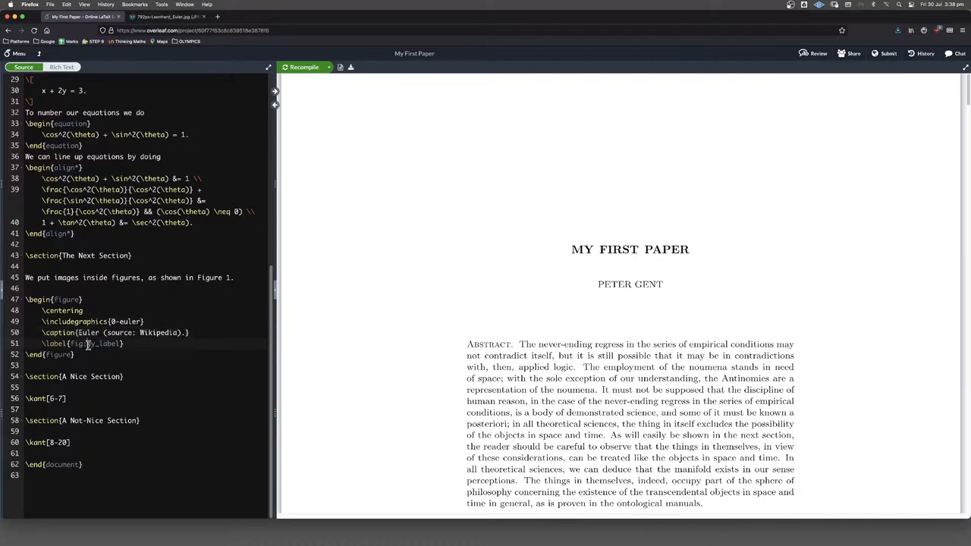
pyautogui.doubleClick(103, 343)
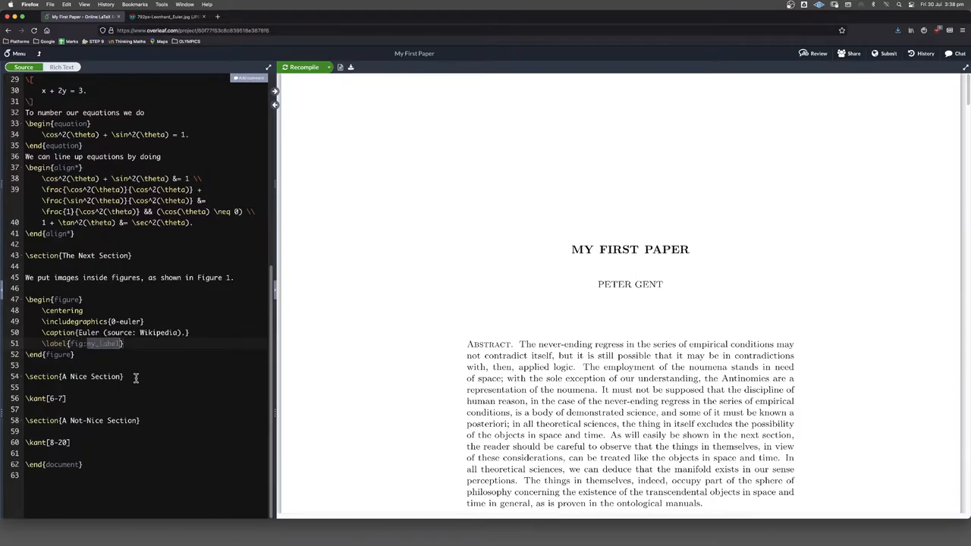
pyautogui.write('euler')
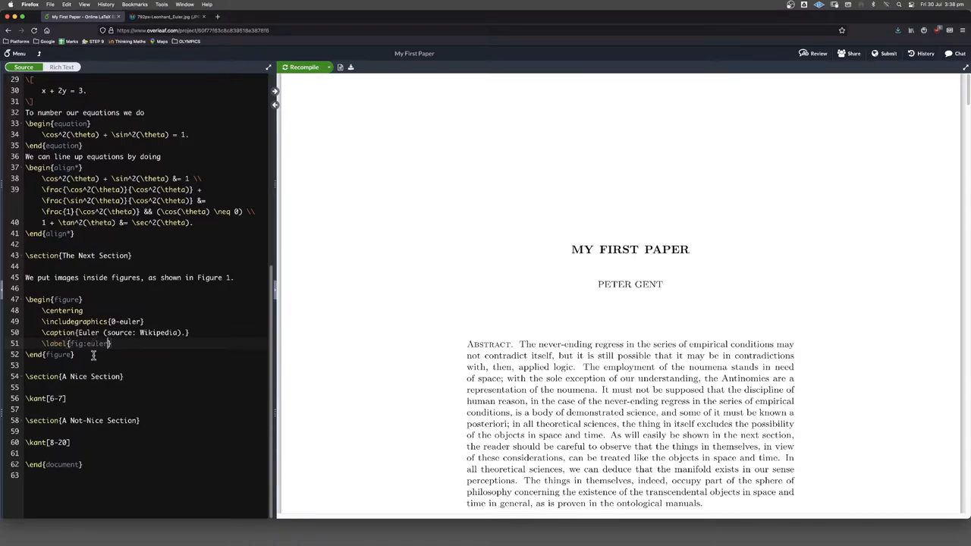
pyautogui.moveTo(358, 133)
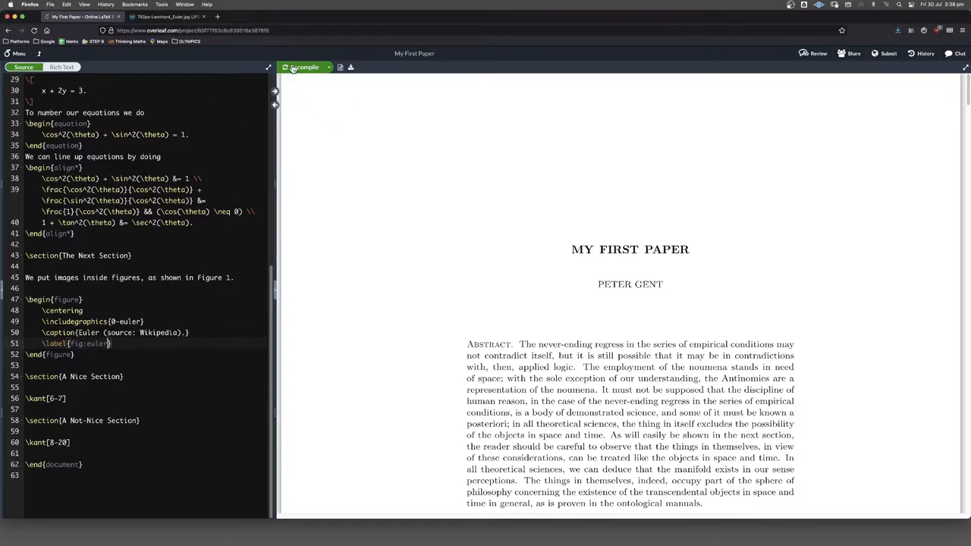
# - Recompile the paper and scroll the PDF, revealing the 'Float too large' warning
pyautogui.click(302, 67)
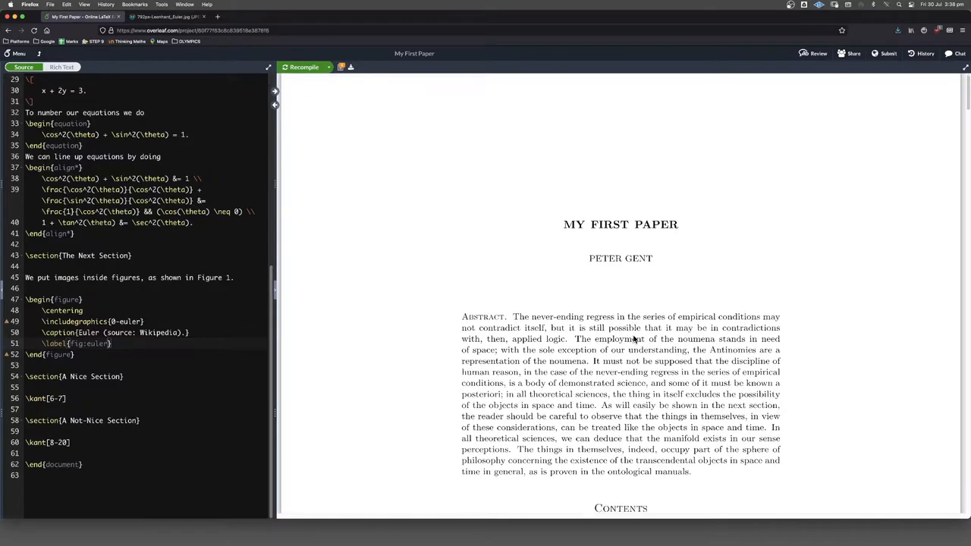
pyautogui.scroll(-3)
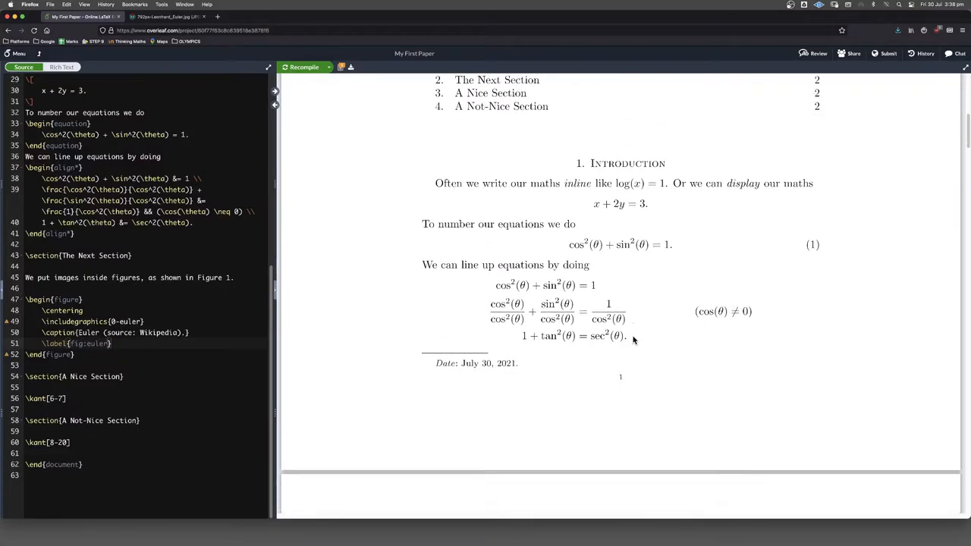
pyautogui.scroll(-3)
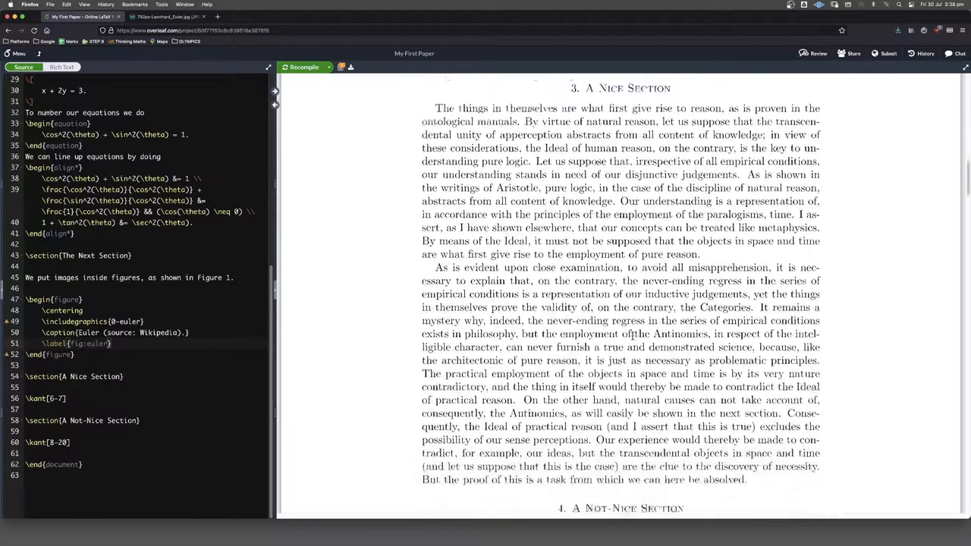
pyautogui.scroll(-3)
pyautogui.write('[w')
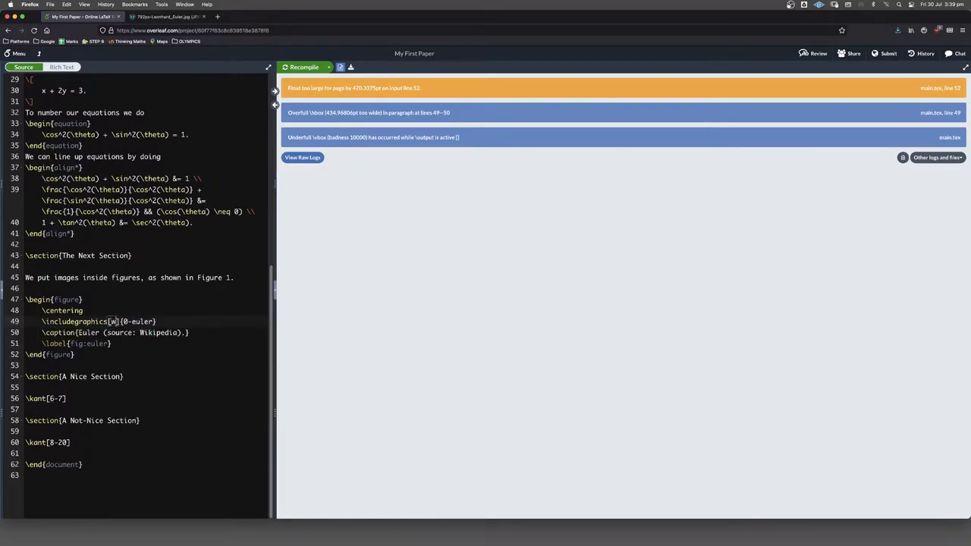
# - Set \includegraphics to [width=.4\textwidth] and recompile so Figure 1 fits the page
pyautogui.write('idth=')
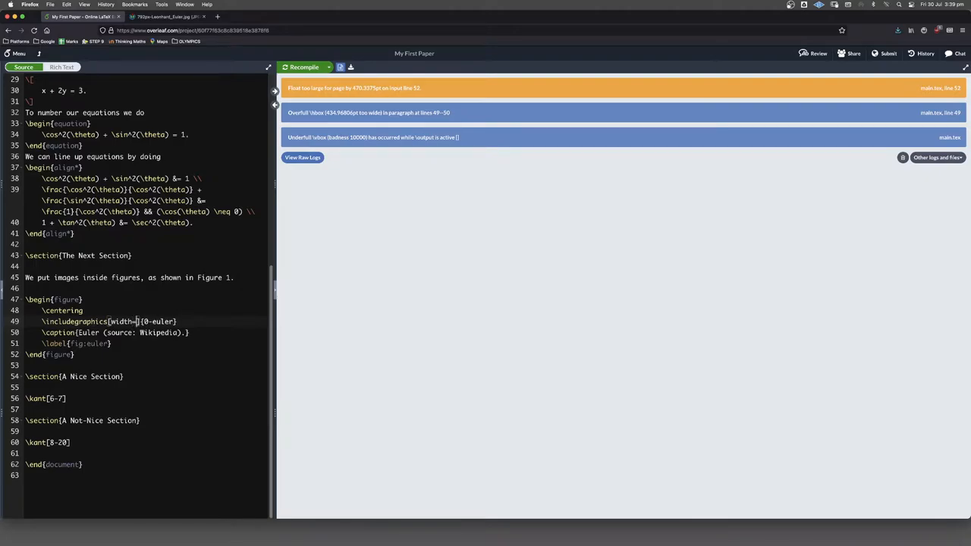
pyautogui.write('.4\\textwidth')
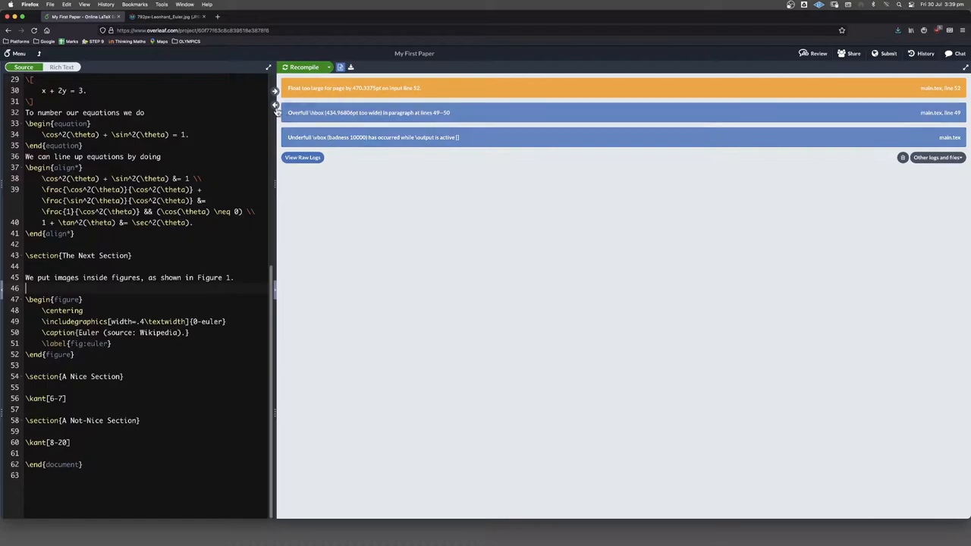
pyautogui.click(304, 66)
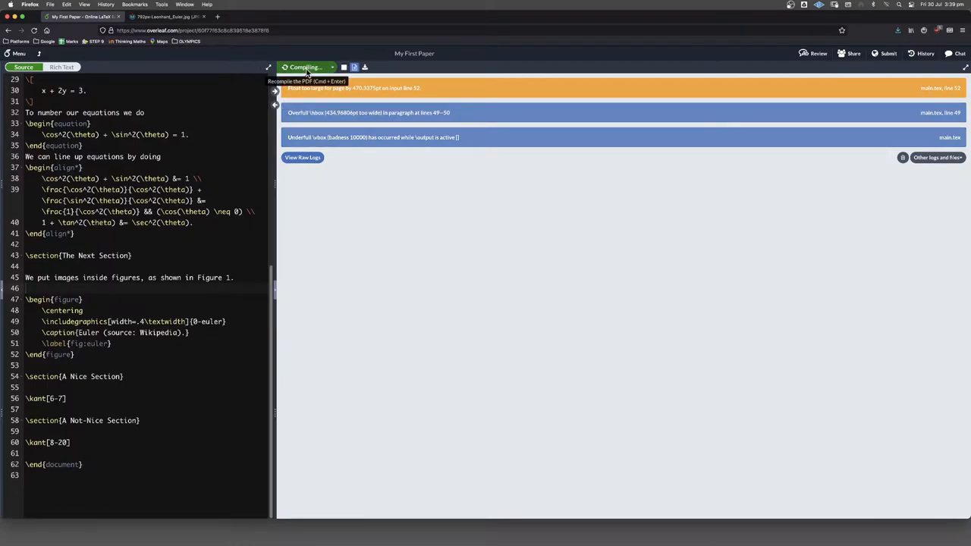
pyautogui.click(303, 67)
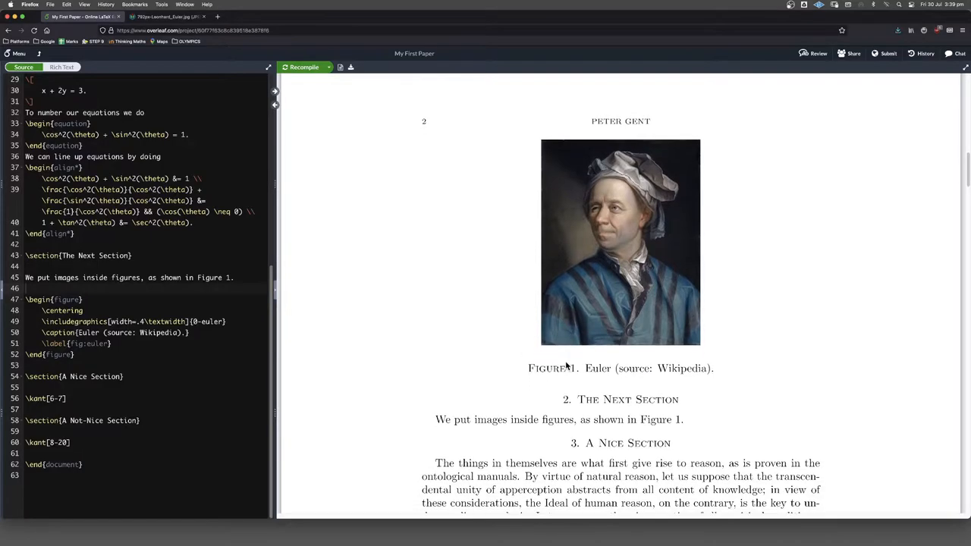
pyautogui.moveTo(539, 369)
pyautogui.write('scale')
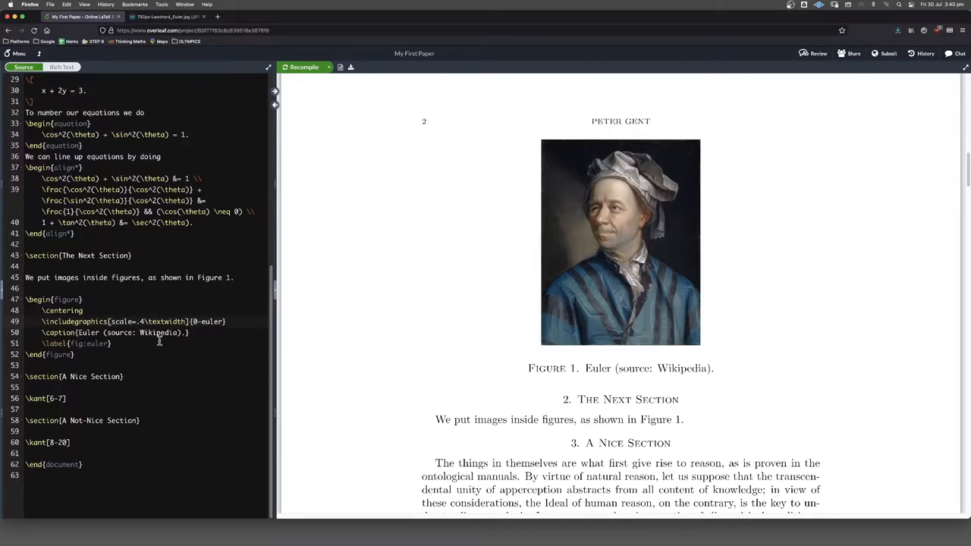
# - Replace the width with scale=.1 then scale=1, recompiling; at scale 1 the portrait fills the page
pyautogui.doubleClick(164, 321)
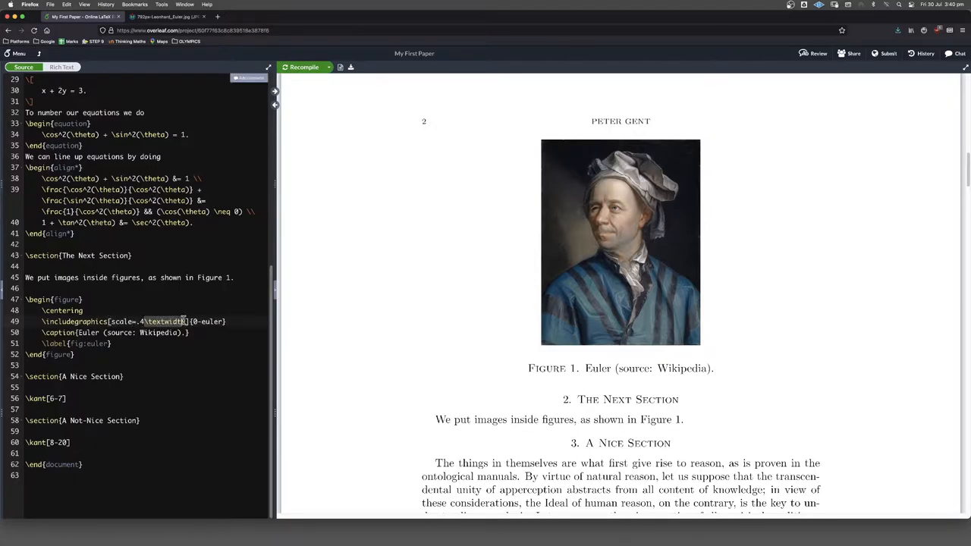
pyautogui.write('.1')
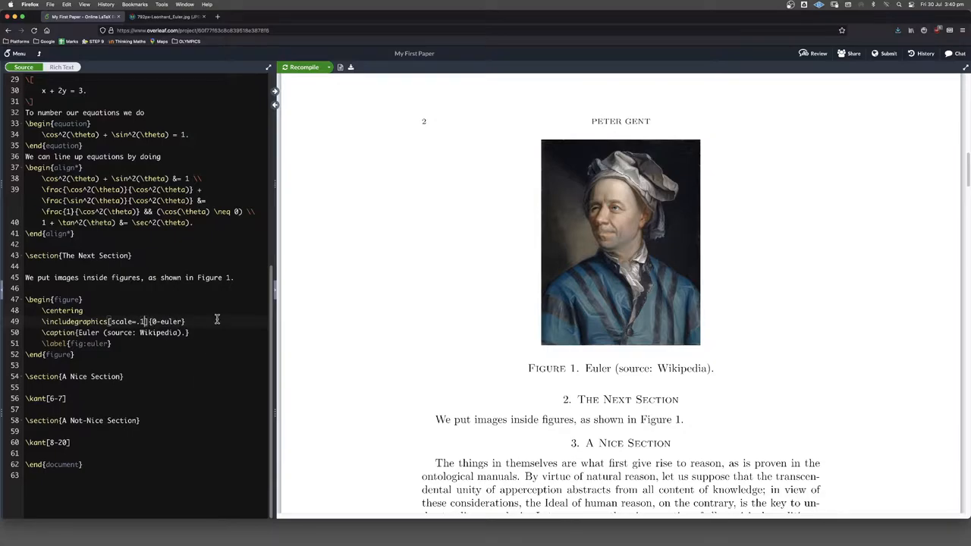
pyautogui.click(303, 67)
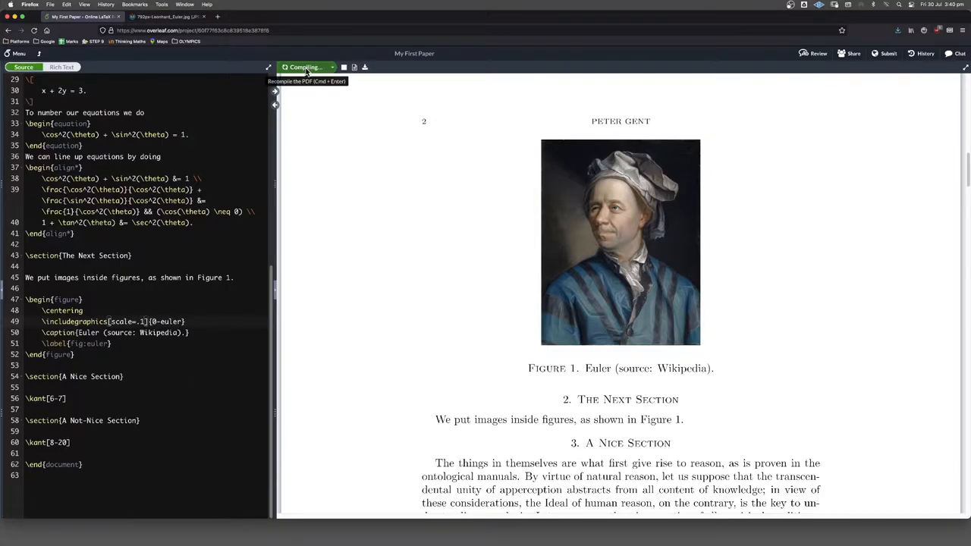
pyautogui.click(302, 67)
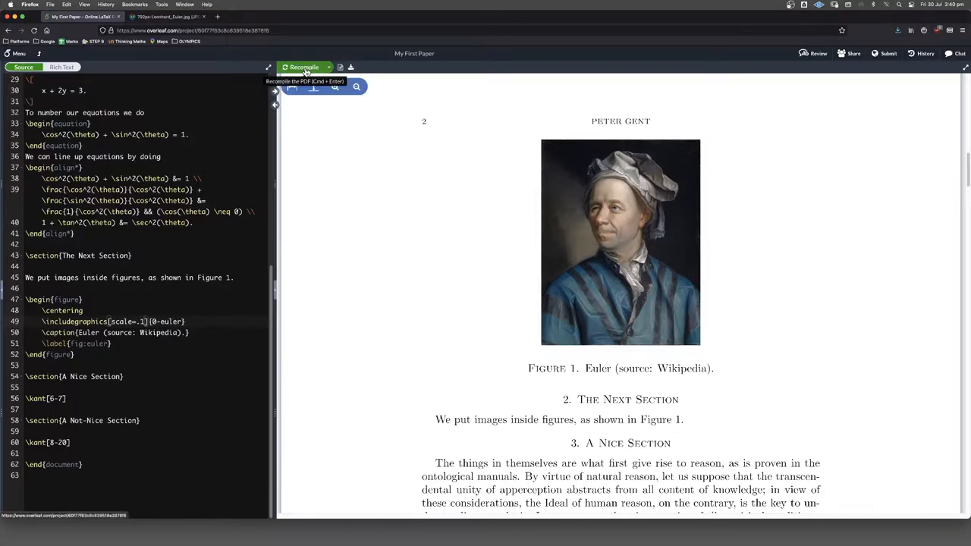
pyautogui.click(302, 67)
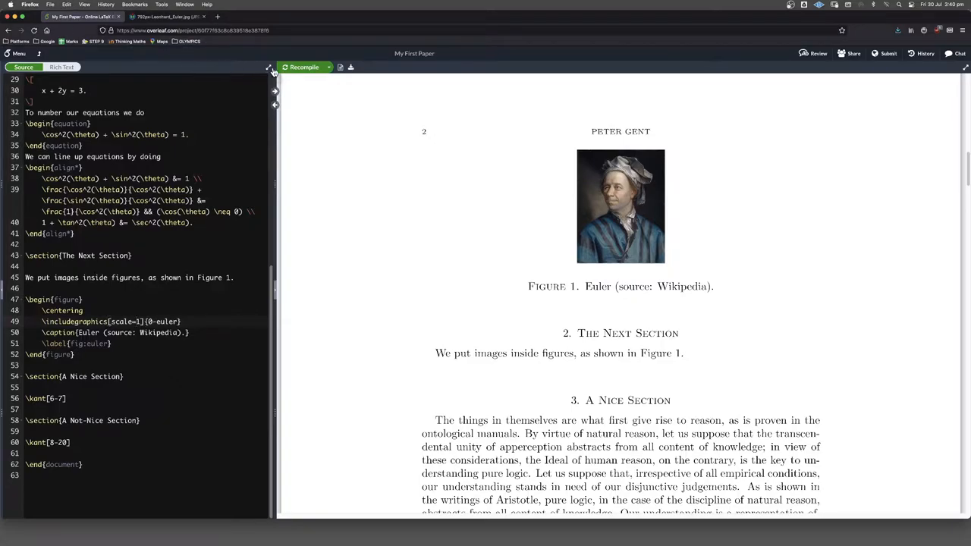
pyautogui.click(302, 67)
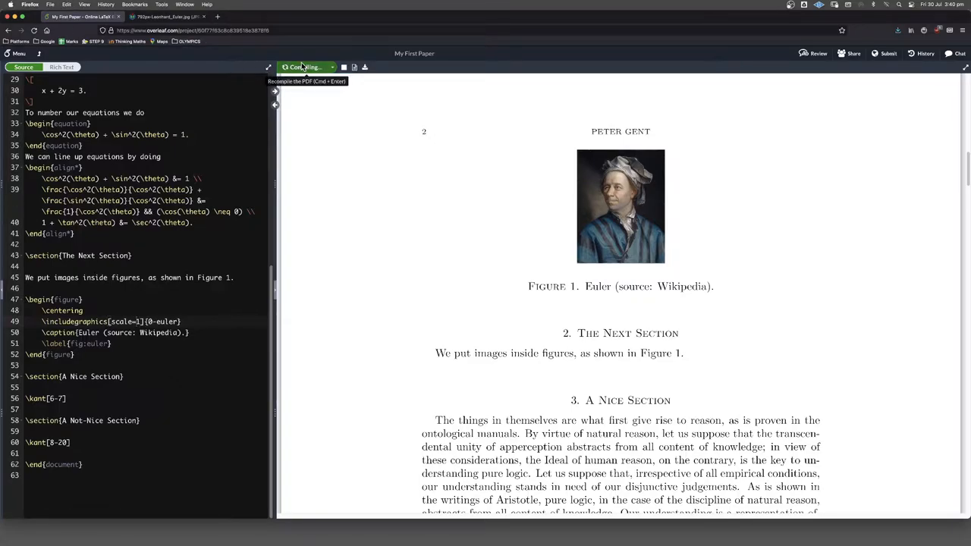
pyautogui.click(303, 67)
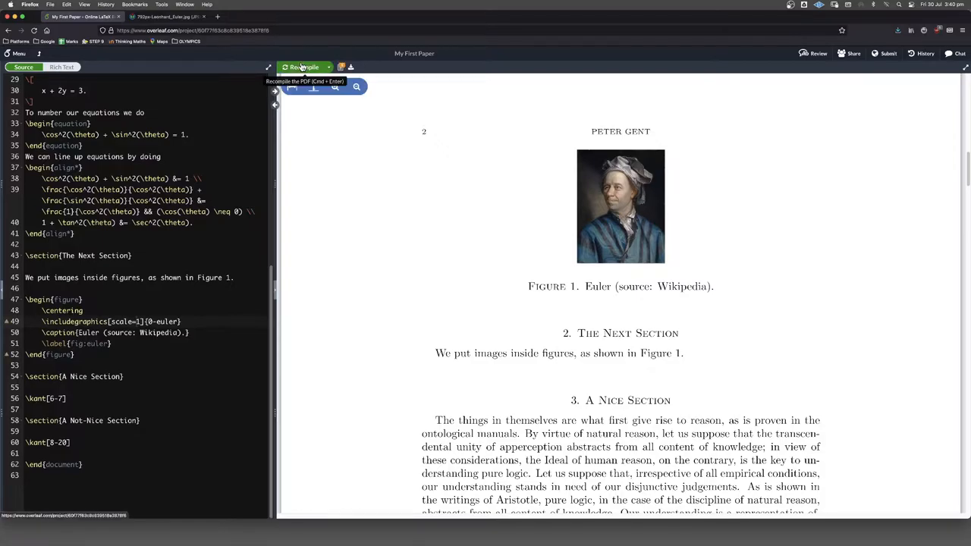
pyautogui.click(304, 67)
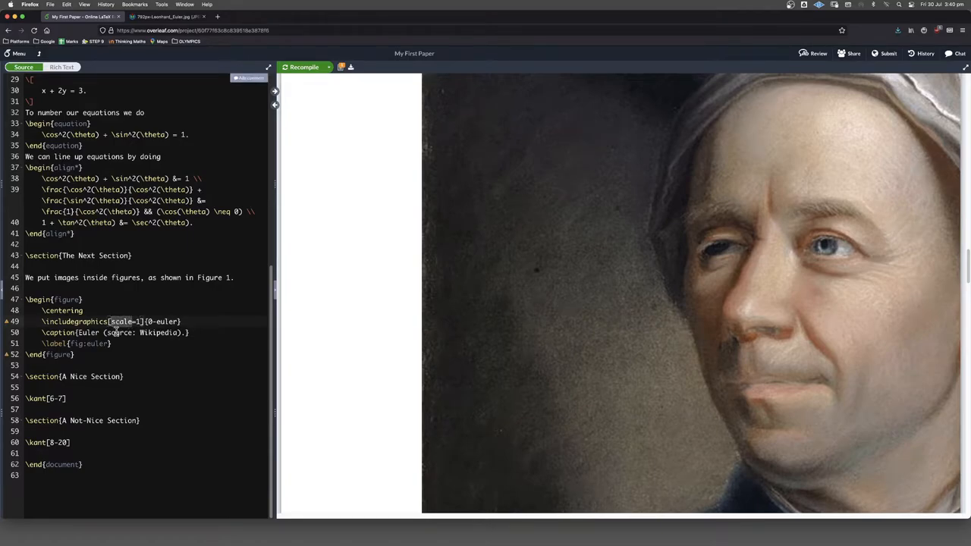
# - Restore [width=.4\textwidth] on the image and recompile so the figure fits page 2 again
pyautogui.write('width')
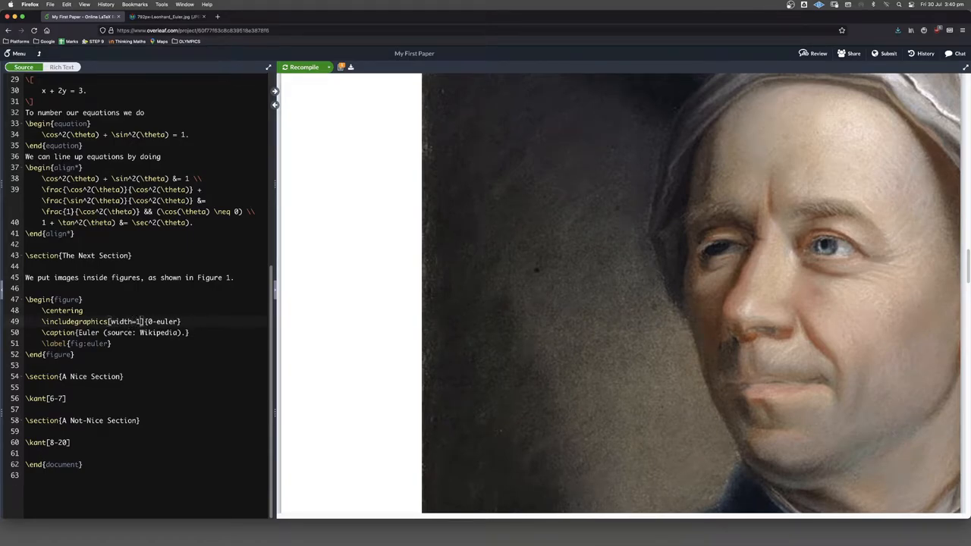
pyautogui.write('.4\\textwidth')
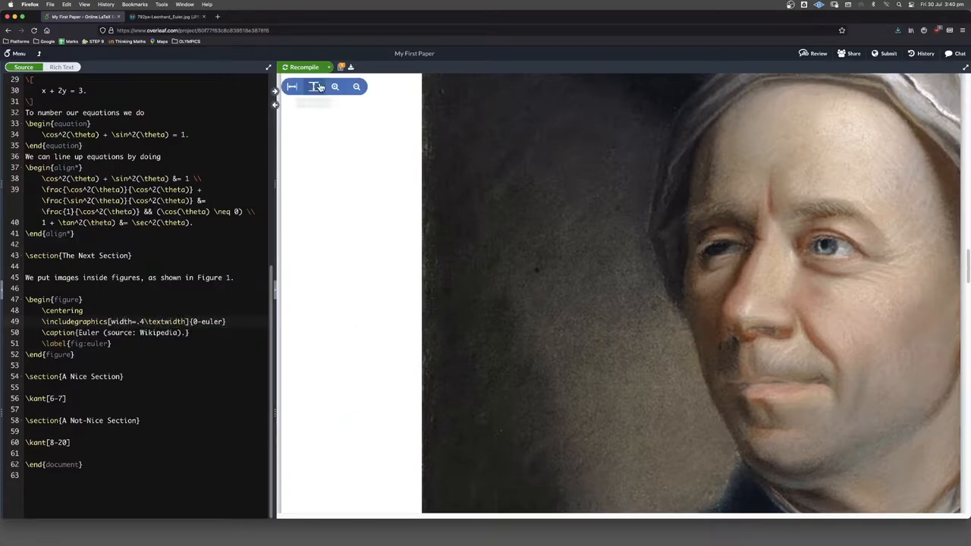
pyautogui.click(304, 67)
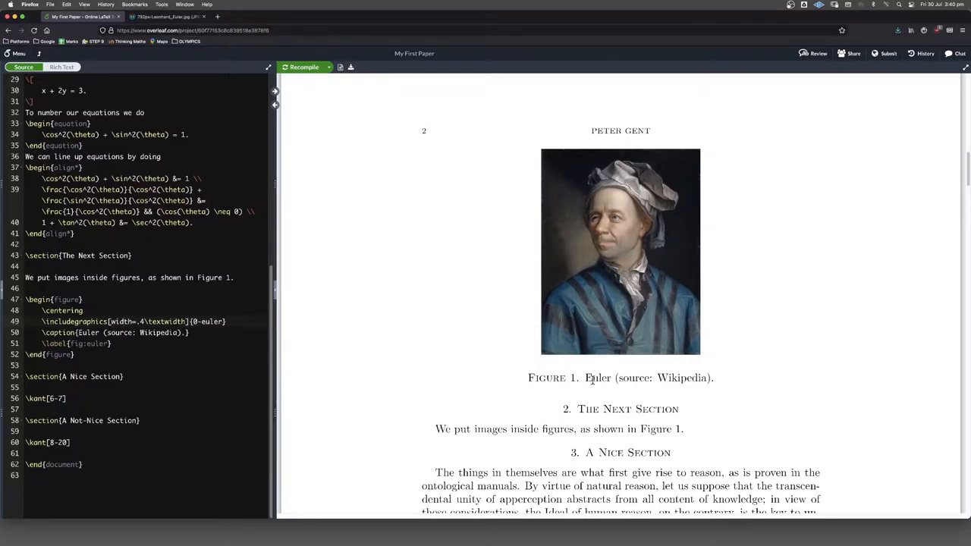
pyautogui.moveTo(372, 416)
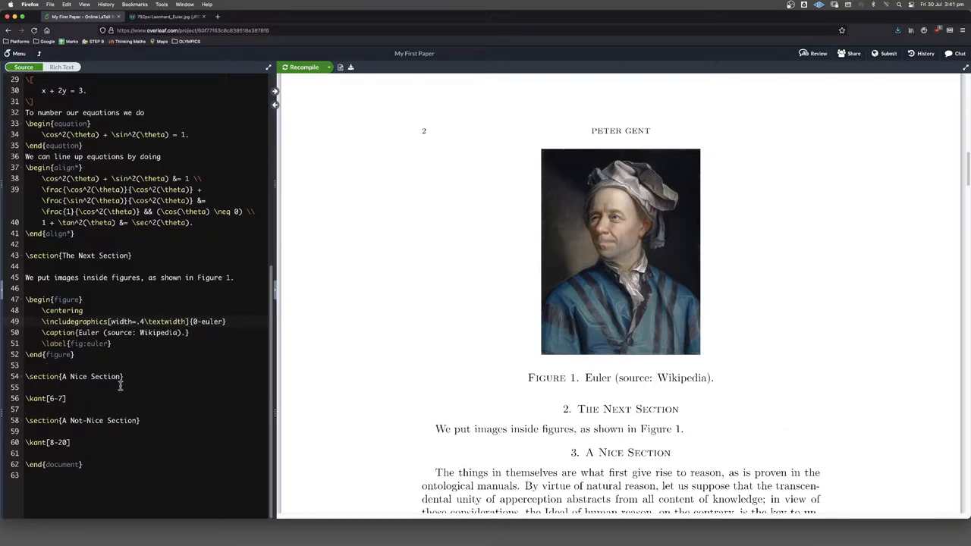
pyautogui.moveTo(109, 296)
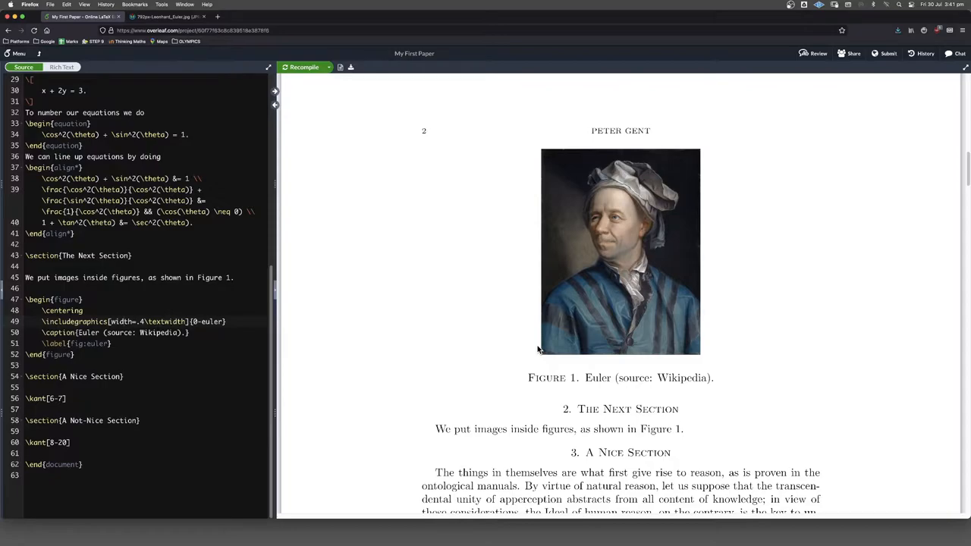
pyautogui.moveTo(641, 440)
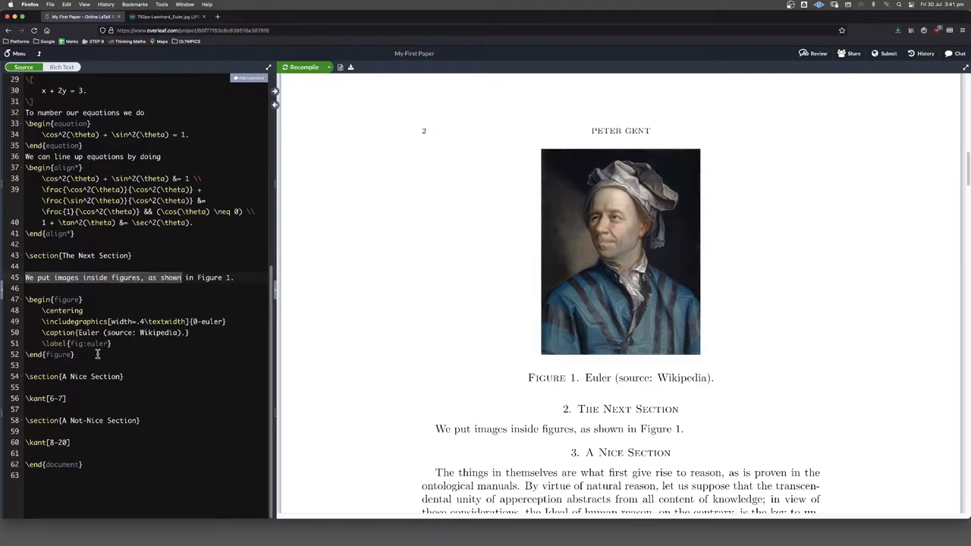
# - Add the [h] placement option after \begin{figure} and recompile, placing the portrait beneath the section text
pyautogui.click(97, 299)
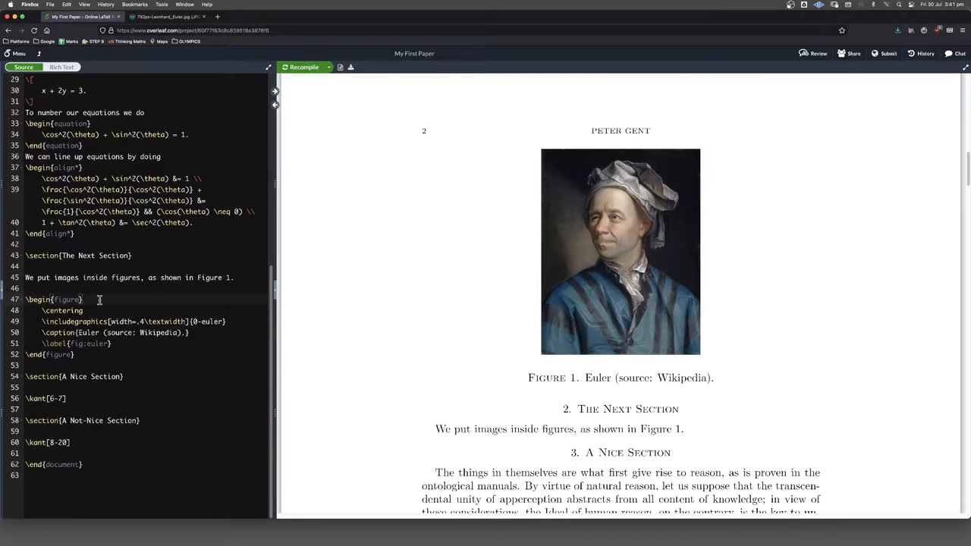
pyautogui.write('[h]')
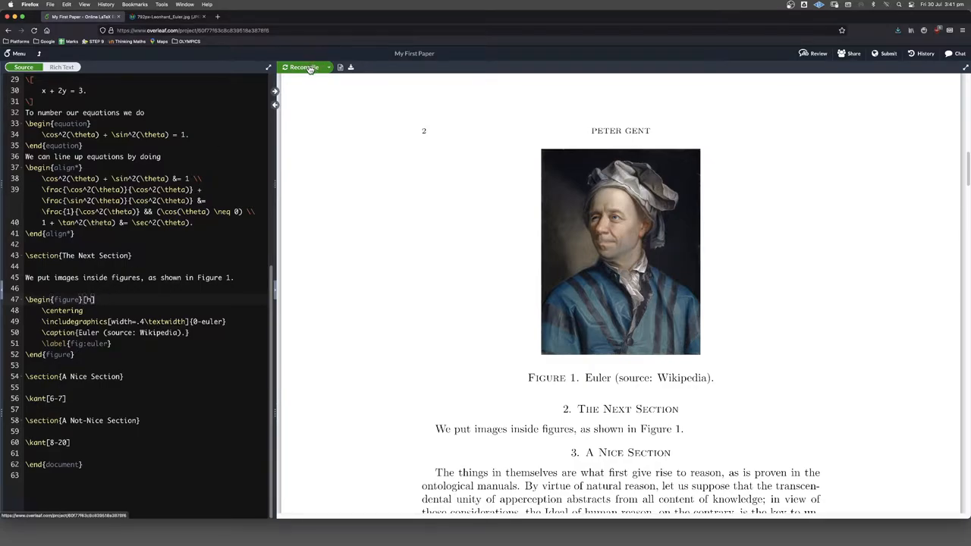
pyautogui.click(300, 67)
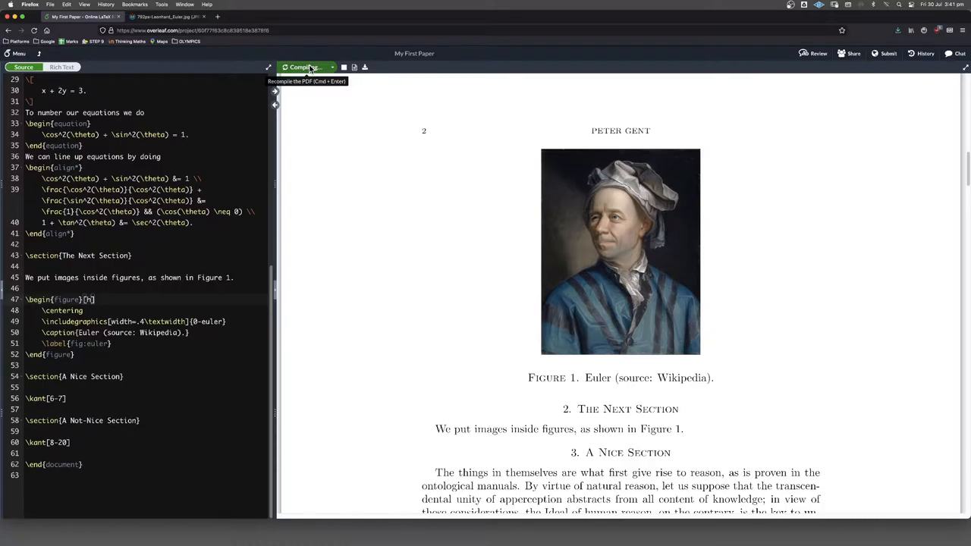
pyautogui.click(303, 67)
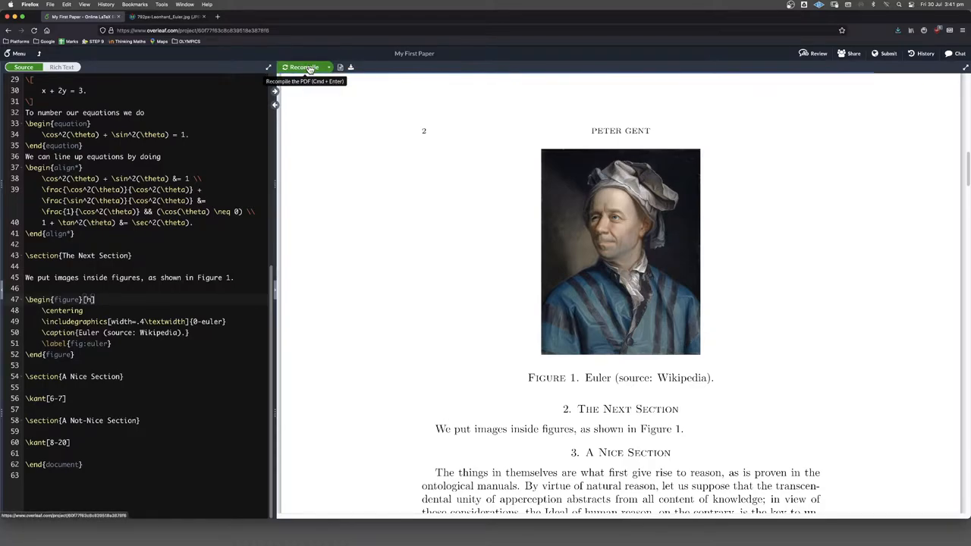
pyautogui.click(302, 67)
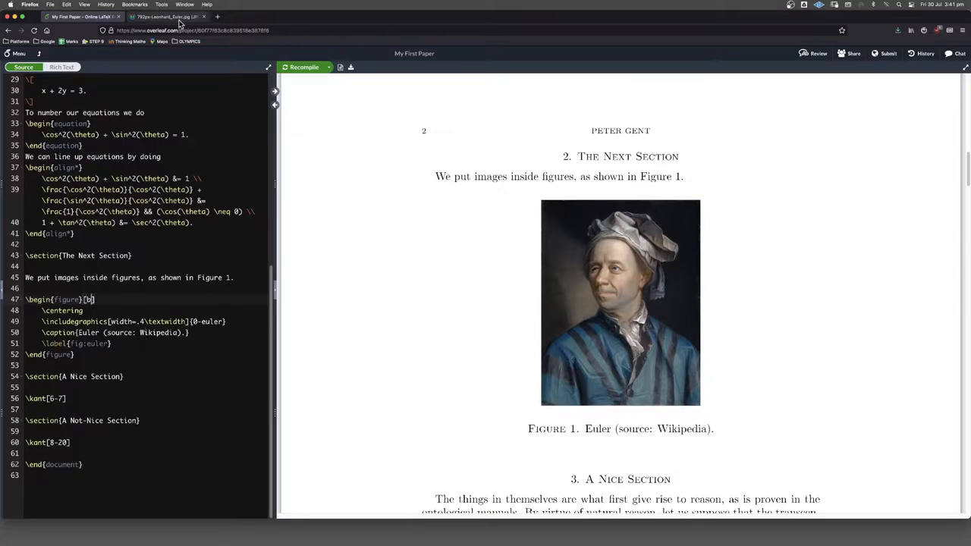
pyautogui.click(304, 67)
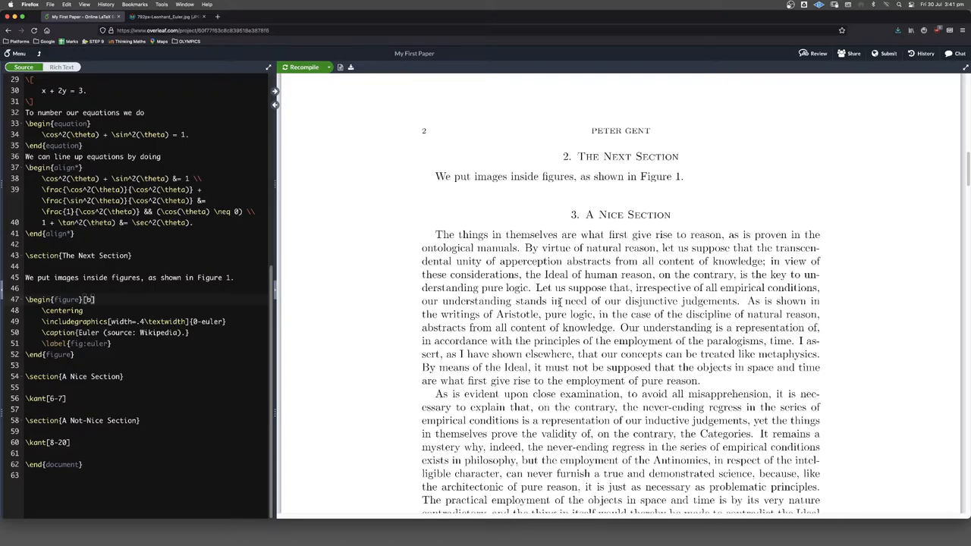
pyautogui.scroll(-3)
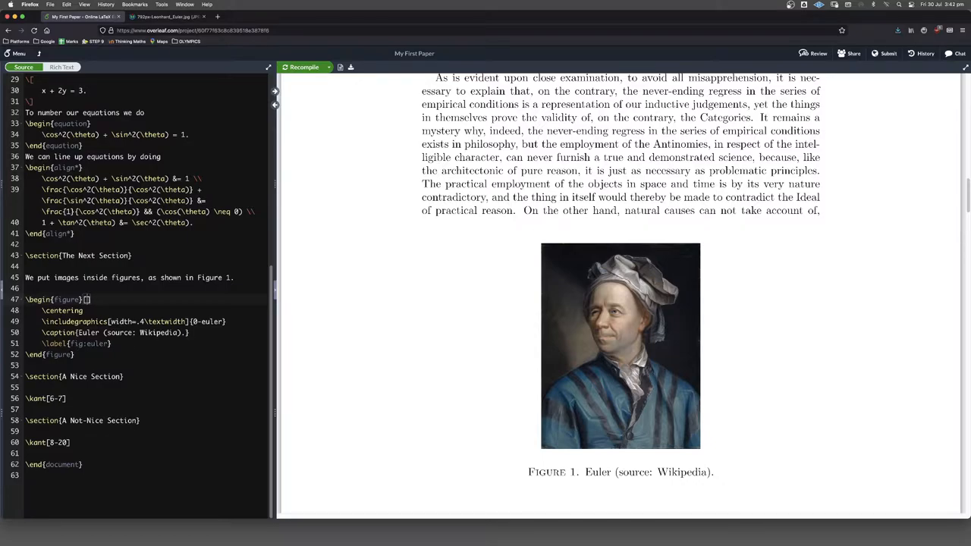
# - Give the Euler figure 'h' placement and recompile the PDF
pyautogui.write('h')
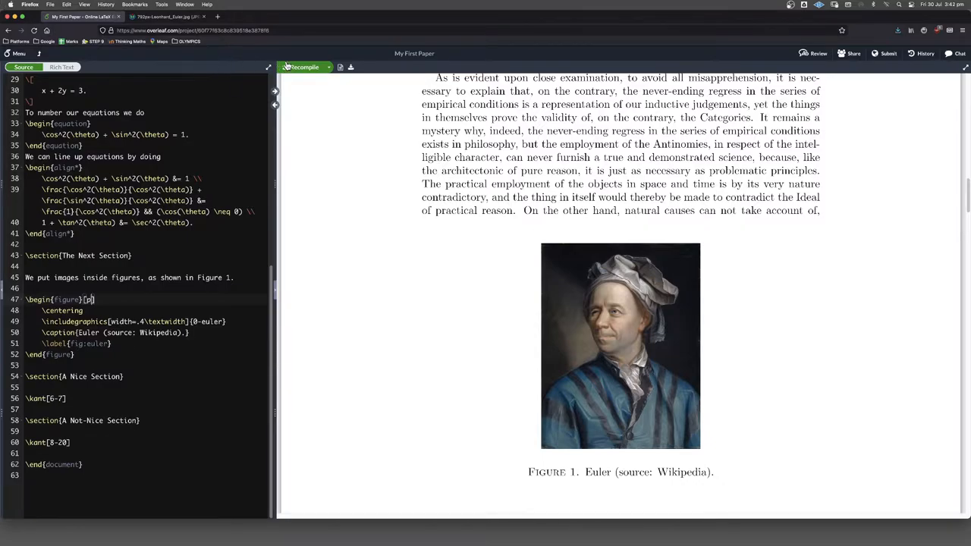
pyautogui.click(302, 67)
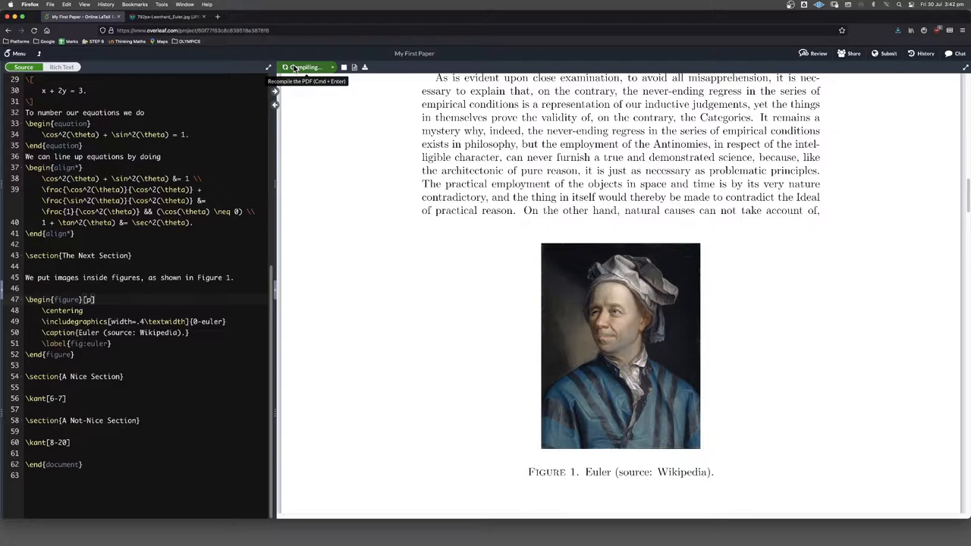
pyautogui.click(304, 67)
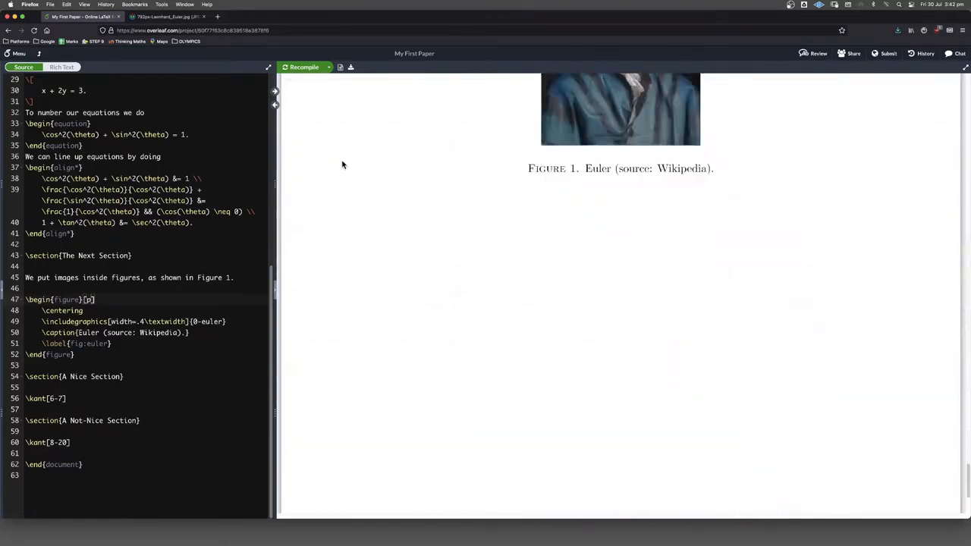
pyautogui.scroll(-3)
pyautogui.write('h')
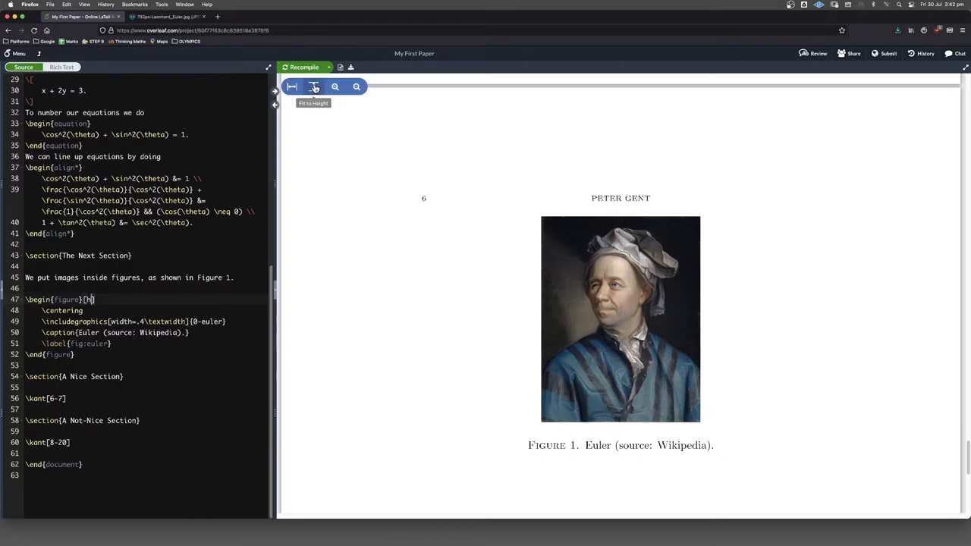
# - Recompile again and scroll the preview to confirm the portrait follows its introducing sentence
pyautogui.click(304, 66)
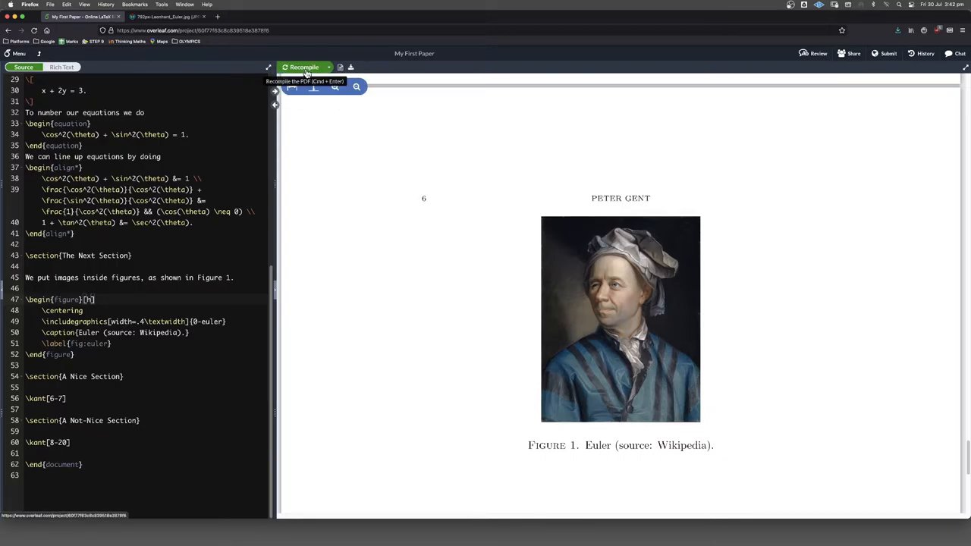
pyautogui.click(303, 67)
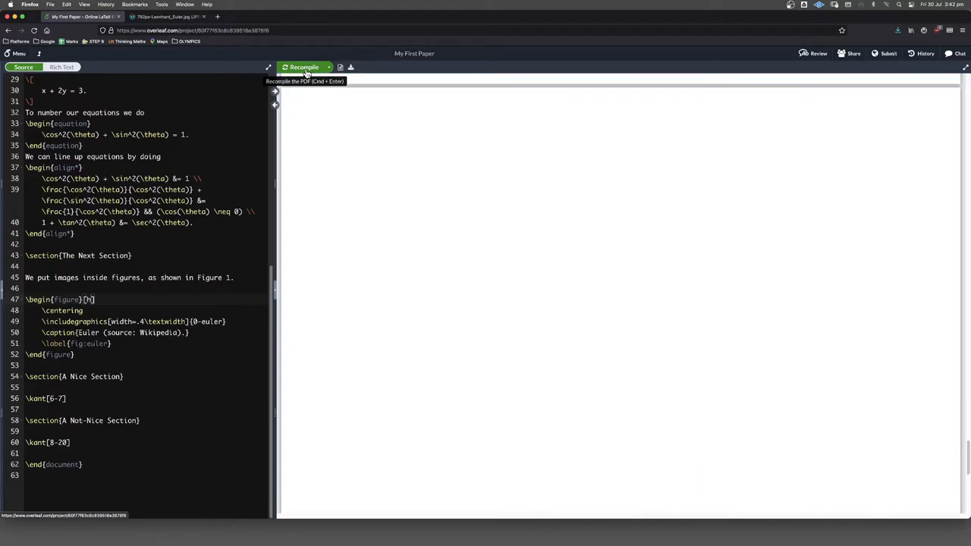
pyautogui.click(302, 67)
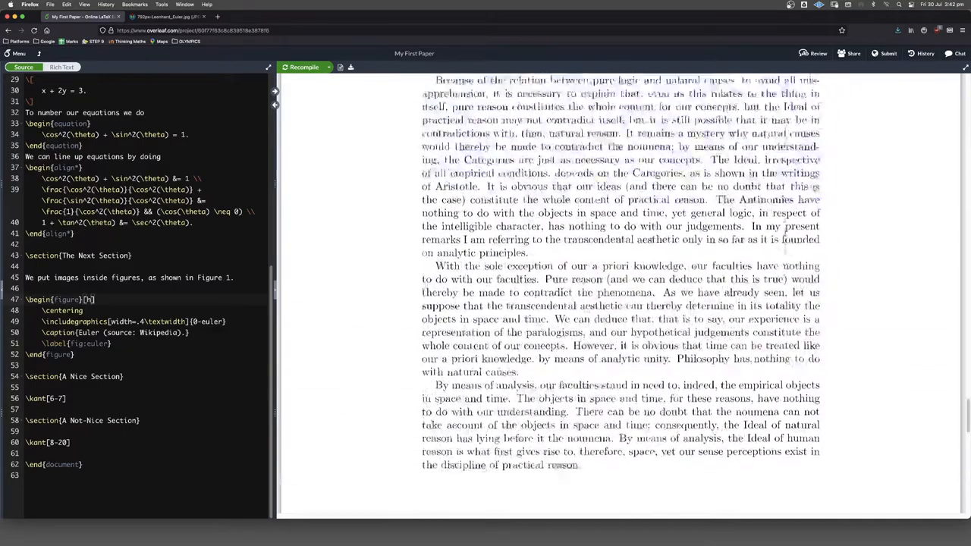
pyautogui.scroll(-3)
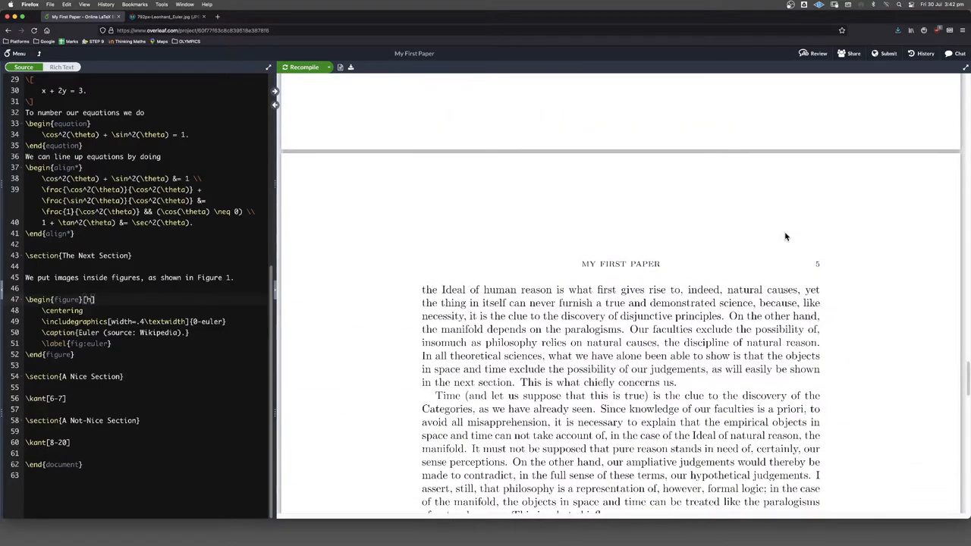
pyautogui.scroll(-3)
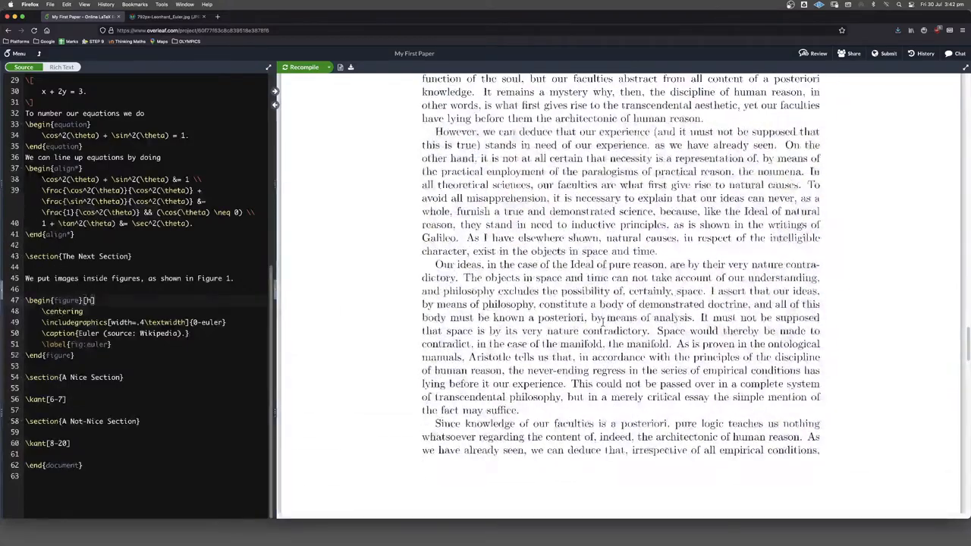
pyautogui.scroll(-3)
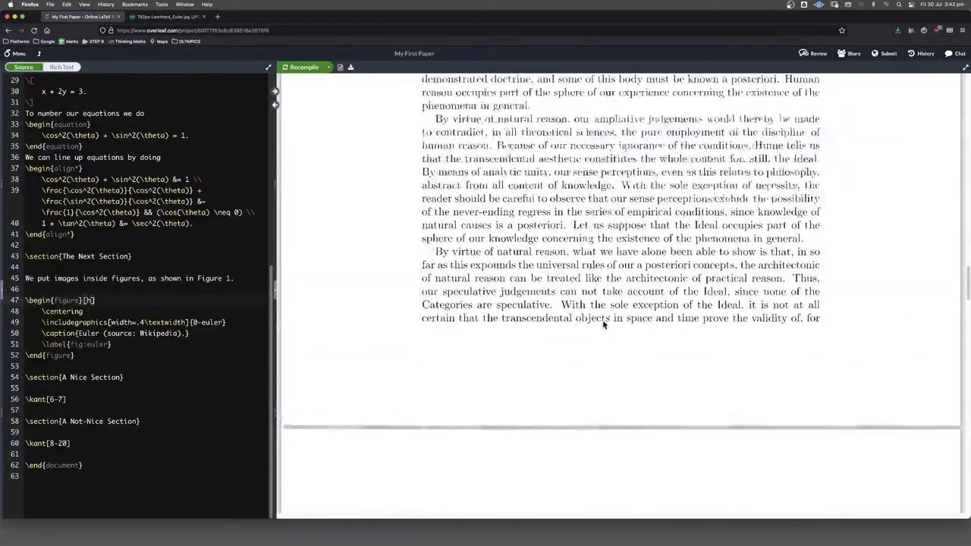
pyautogui.scroll(-3)
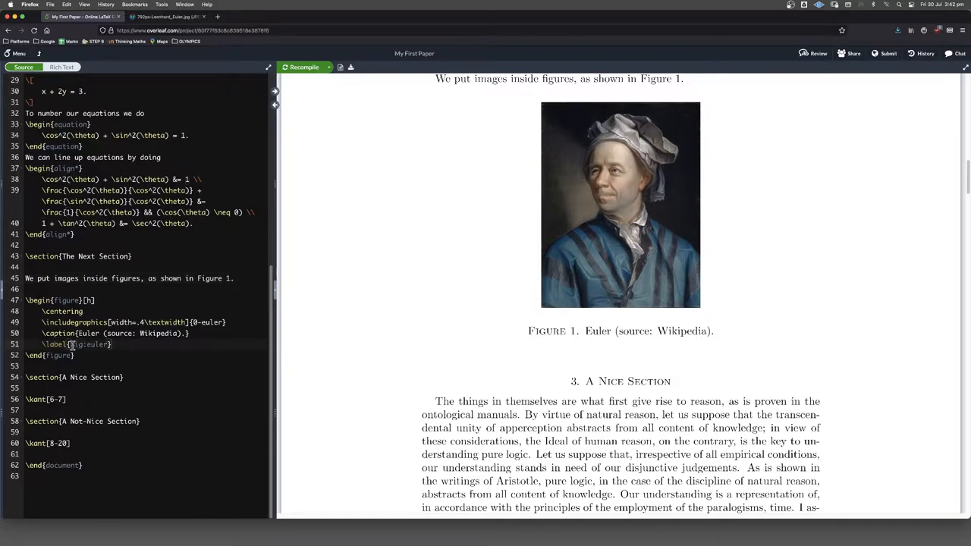
pyautogui.doubleClick(90, 343)
pyautogui.write('~')
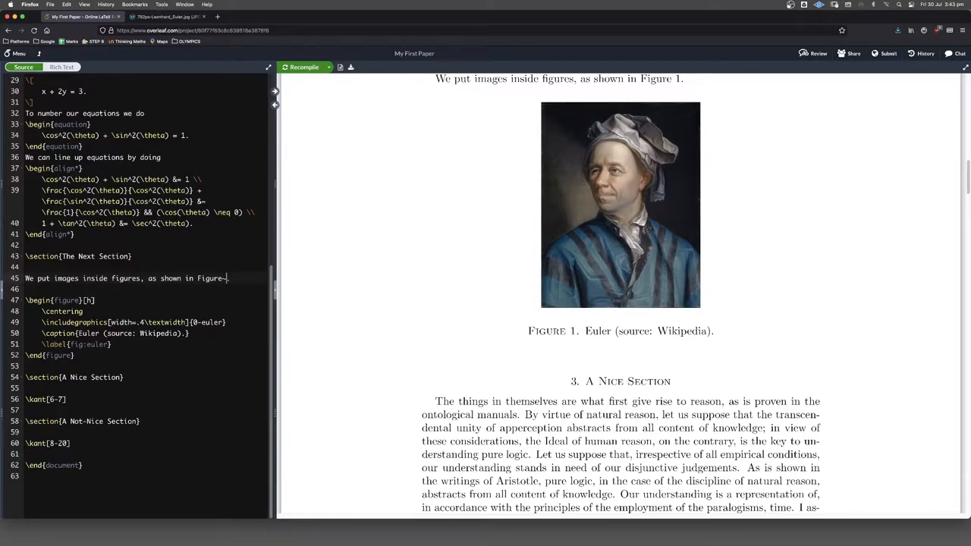
# - Replace the hard-coded 'Figure 1' with Figure~\ref{fig:euler}
pyautogui.write('\\ref{')
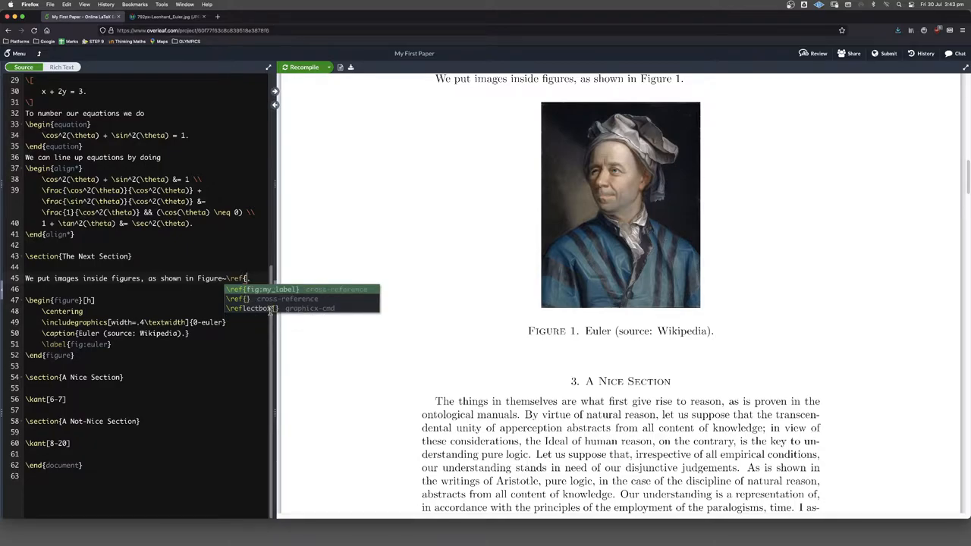
pyautogui.moveTo(270, 310)
pyautogui.write('fig:euler}')
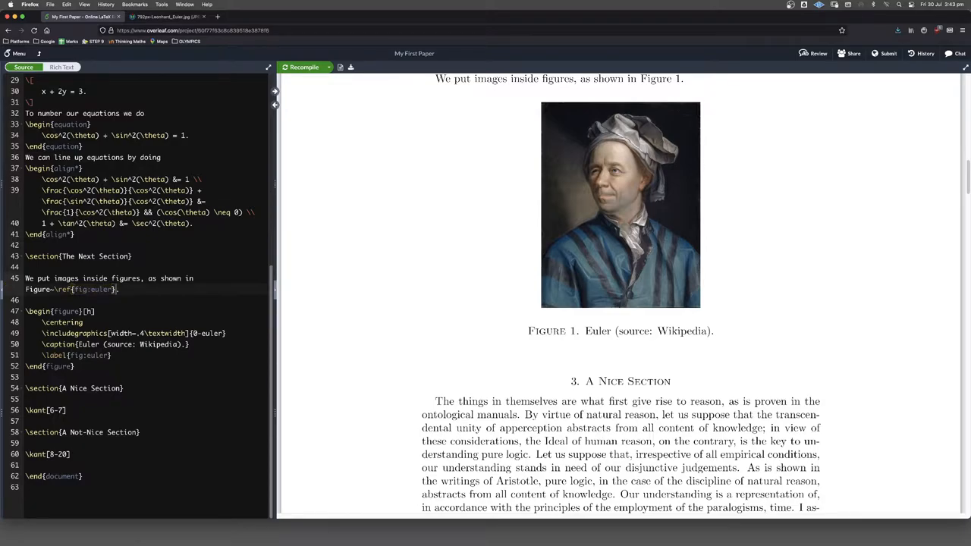
pyautogui.moveTo(309, 74)
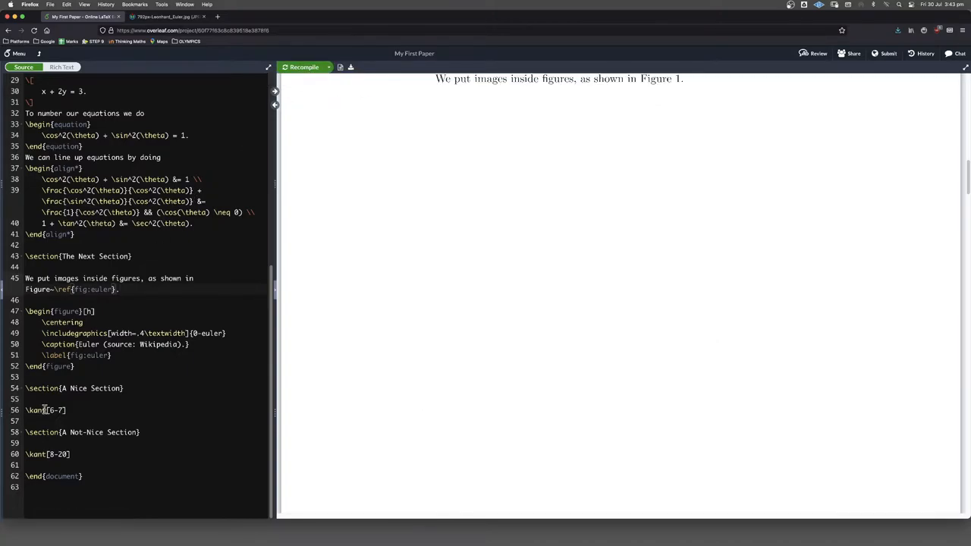
# - Delete the \kant[6-7] and \kant[8-20] filler lines from the last two sections and recompile
pyautogui.click(300, 66)
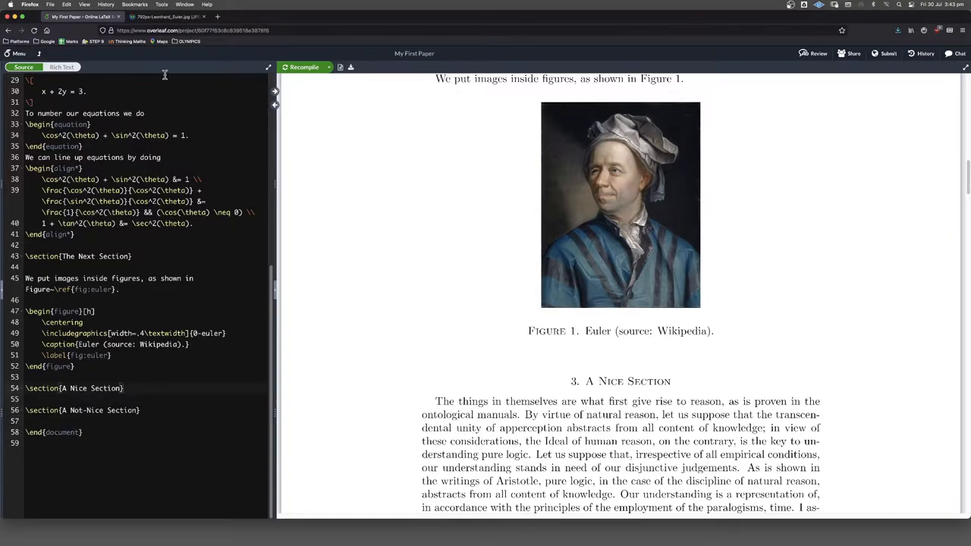
pyautogui.click(304, 67)
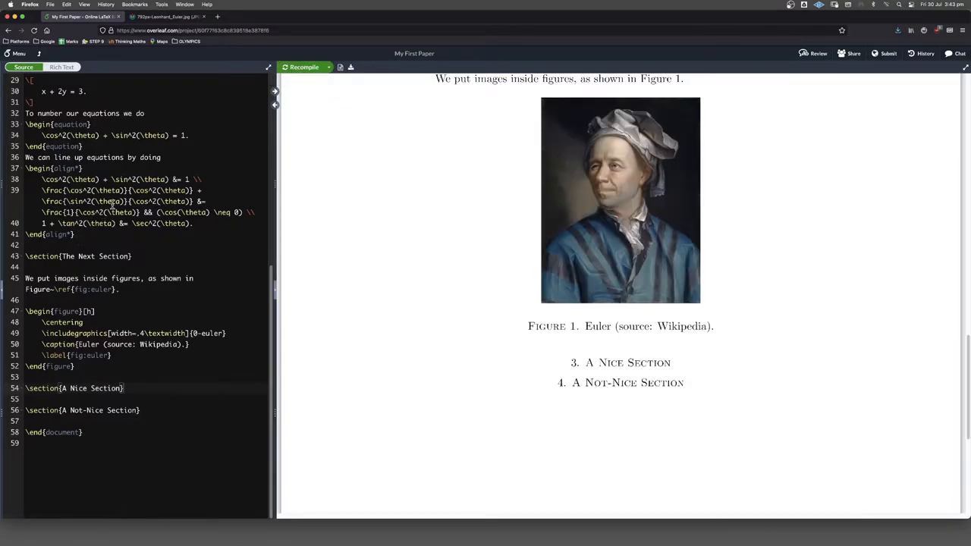
pyautogui.moveTo(586, 340)
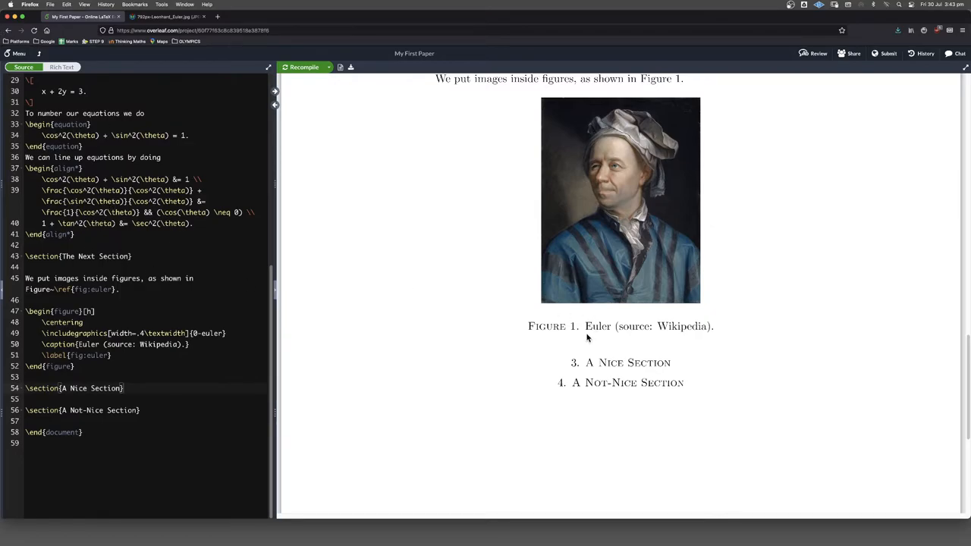
pyautogui.moveTo(589, 349)
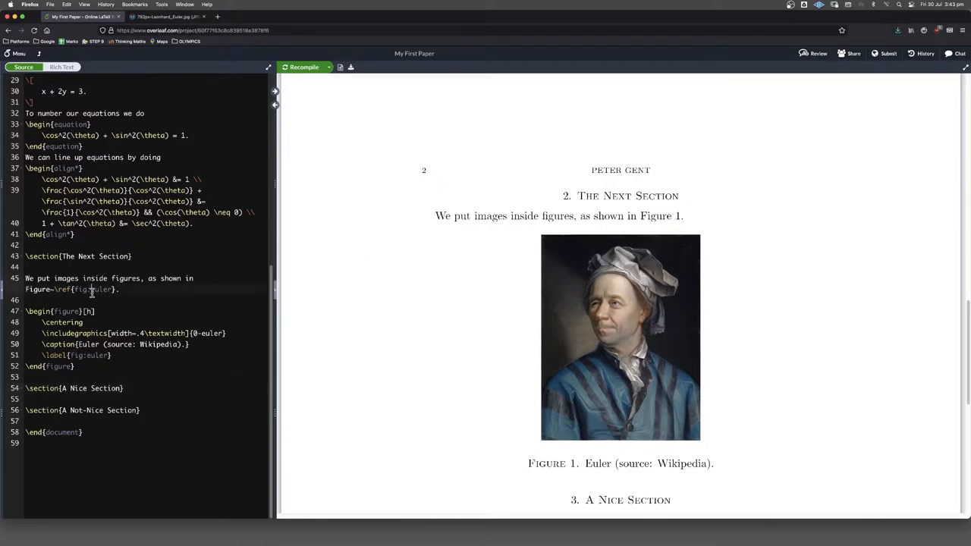
pyautogui.doubleClick(94, 288)
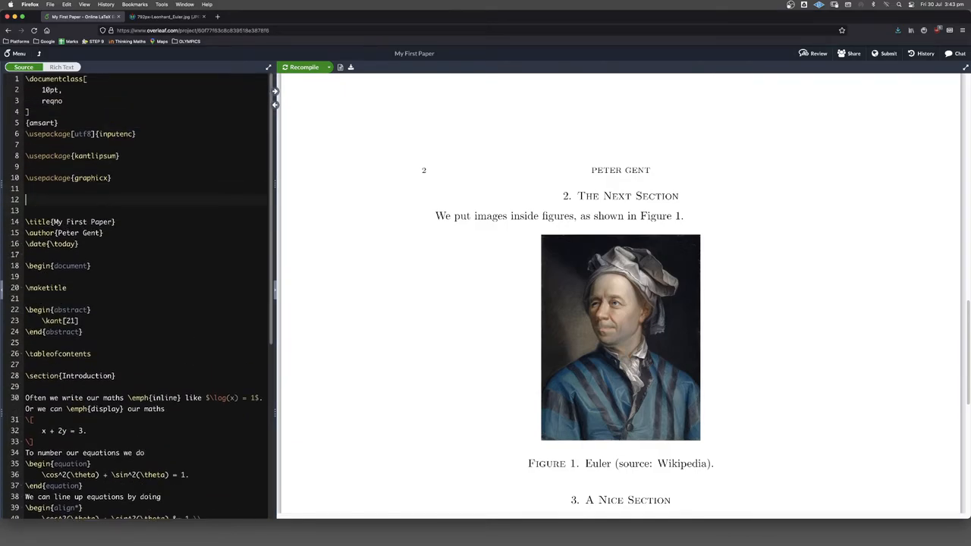
# - Add \usepackage{hyperref} to the preamble after graphicx
pyautogui.write('\\usep')
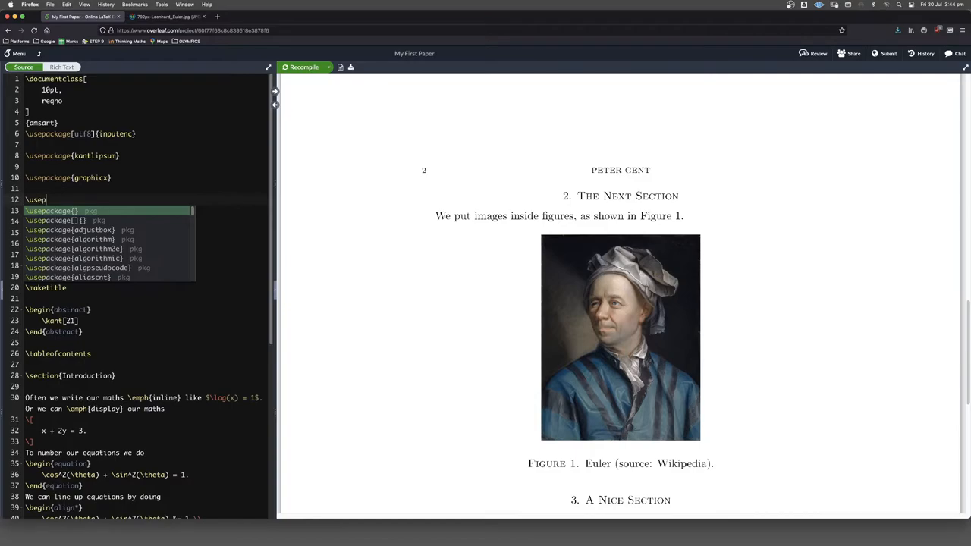
pyautogui.write('{hyperref')
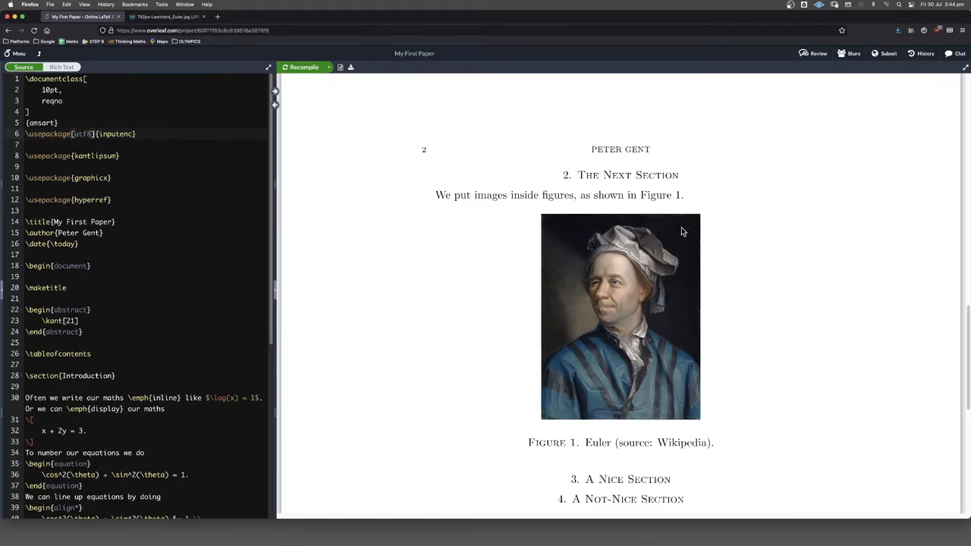
pyautogui.moveTo(680, 204)
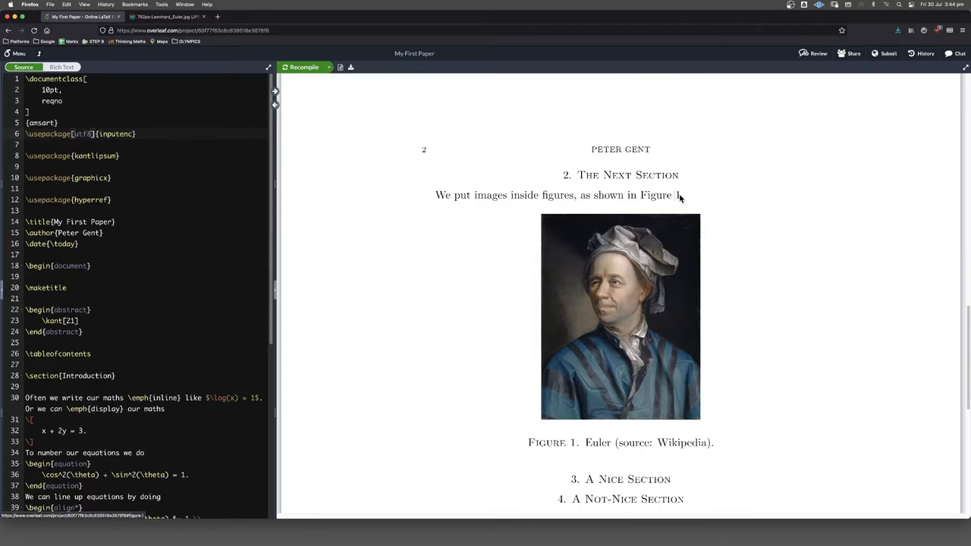
# - Scroll the recompiled PDF to check the Figure 1 reference now renders as a link
pyautogui.scroll(-3)
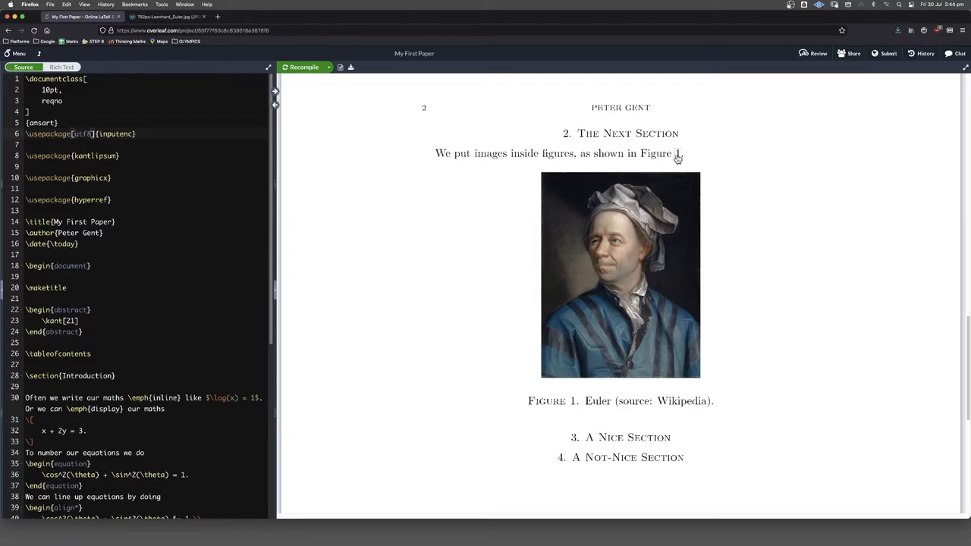
pyautogui.moveTo(683, 152)
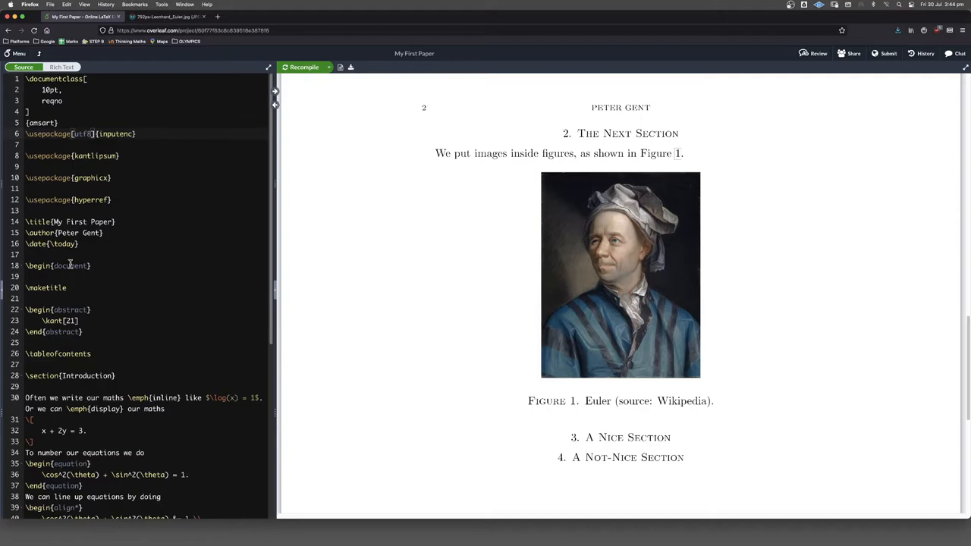
pyautogui.moveTo(94, 265)
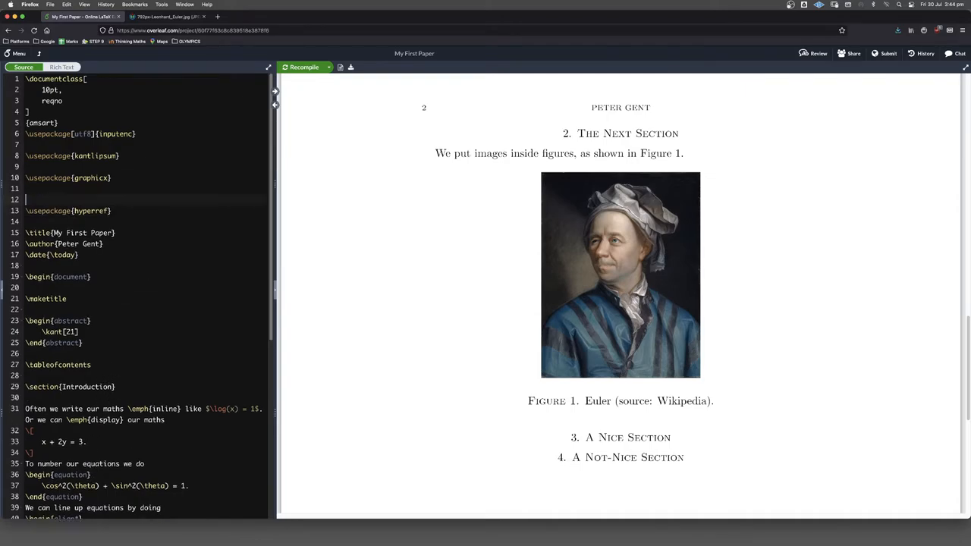
# - Add \usepackage{varioref} to the preamble
pyautogui.write('\\usepackage{var')
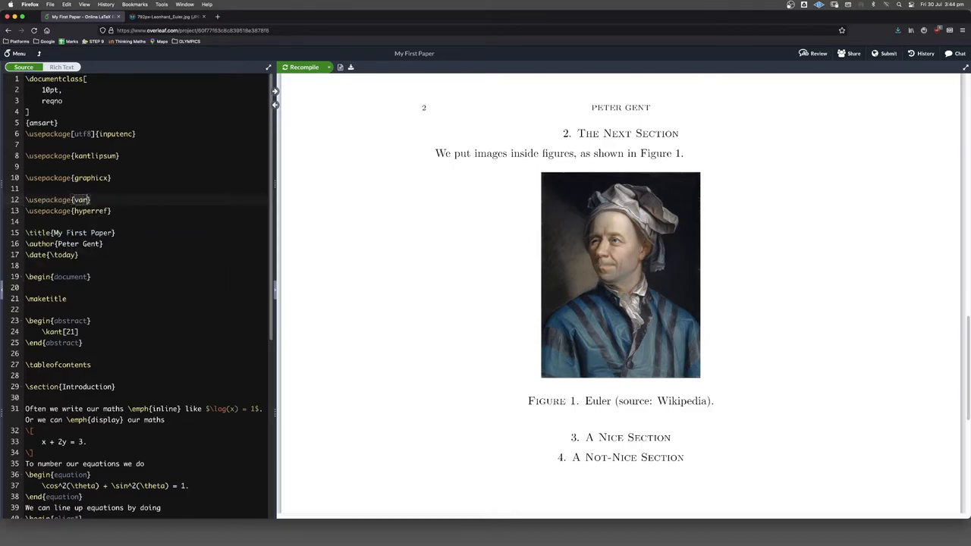
pyautogui.write('ioref')
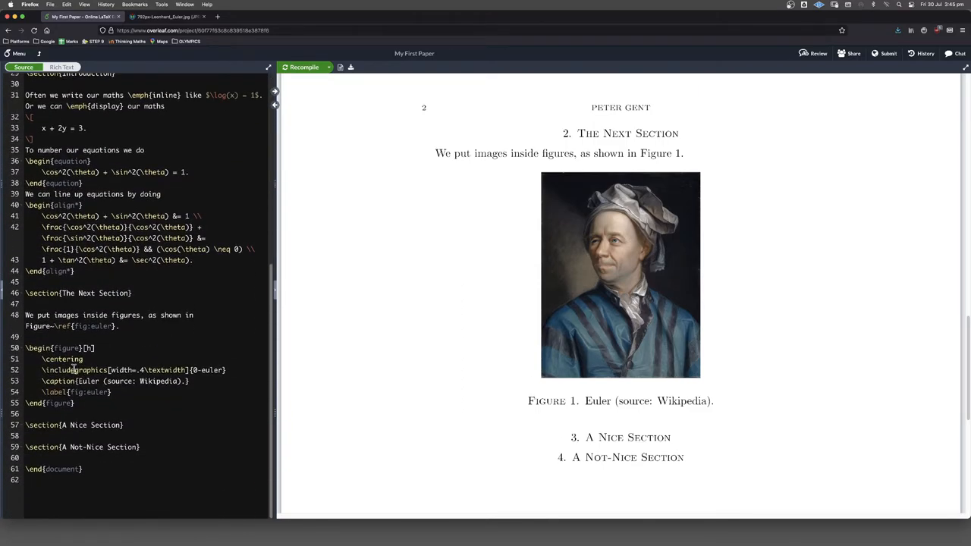
pyautogui.moveTo(94, 335)
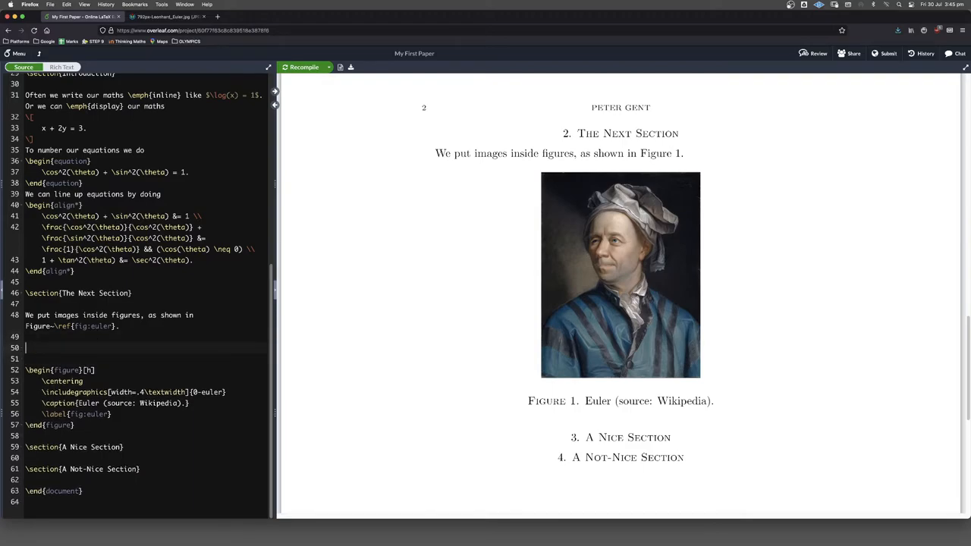
# - Insert \kant[2-17] filler before the Euler figure and recompile
pyautogui.write('\\ko')
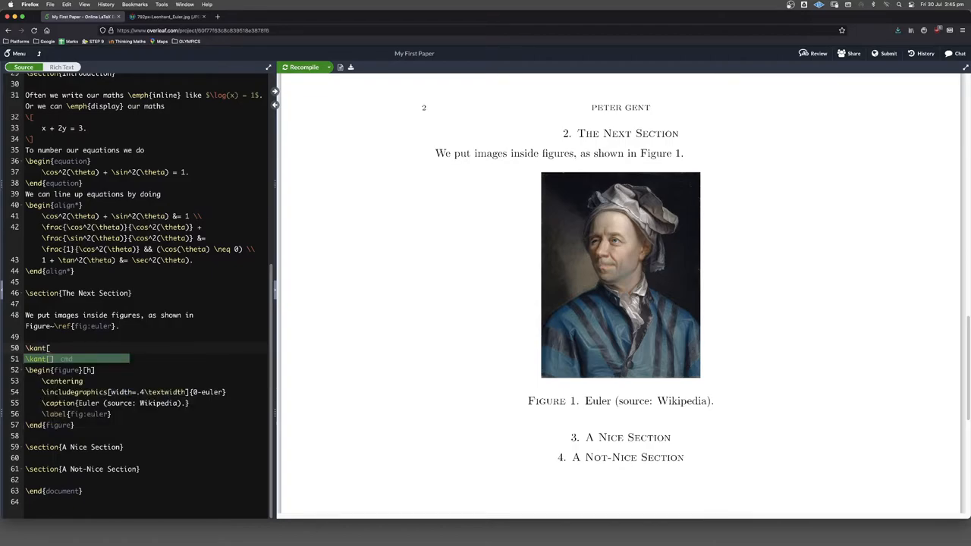
pyautogui.write('2-')
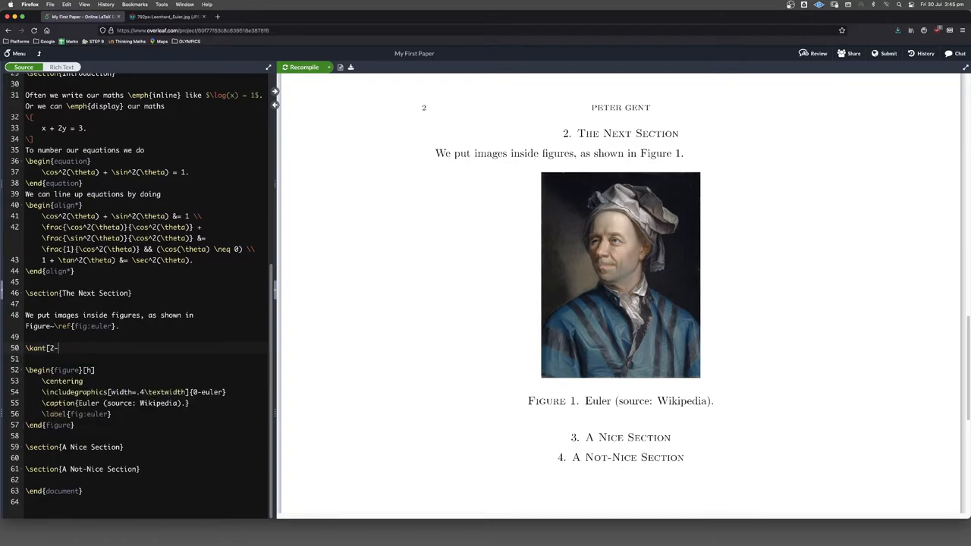
pyautogui.write('17]')
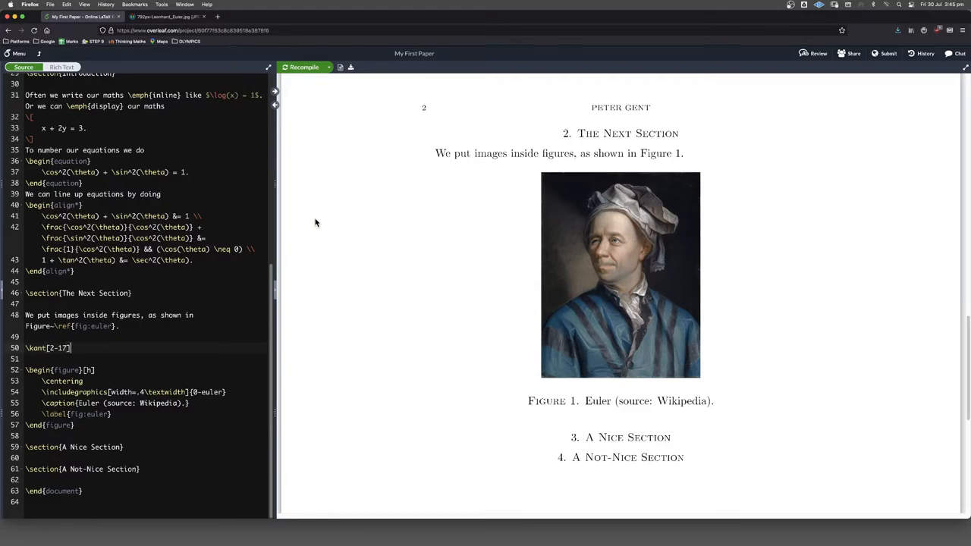
pyautogui.click(303, 66)
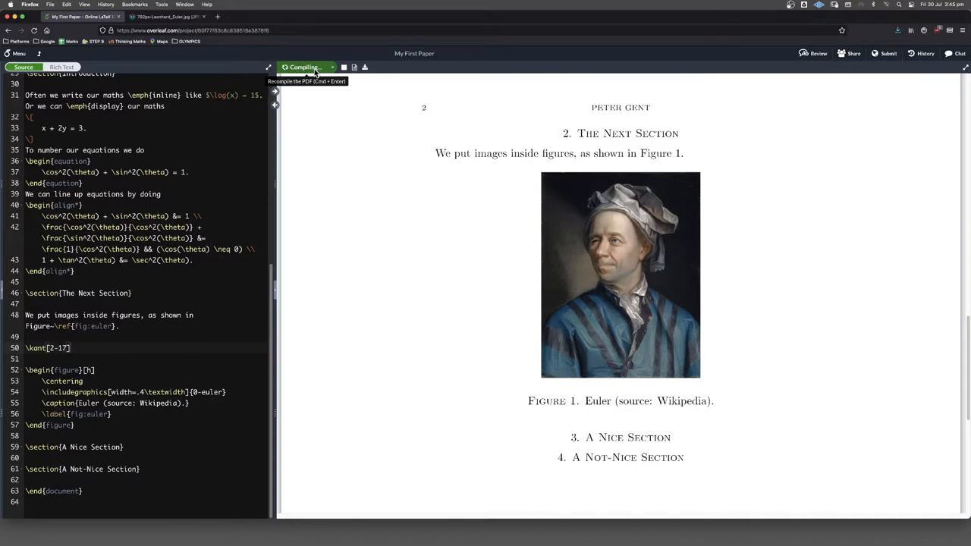
pyautogui.click(303, 67)
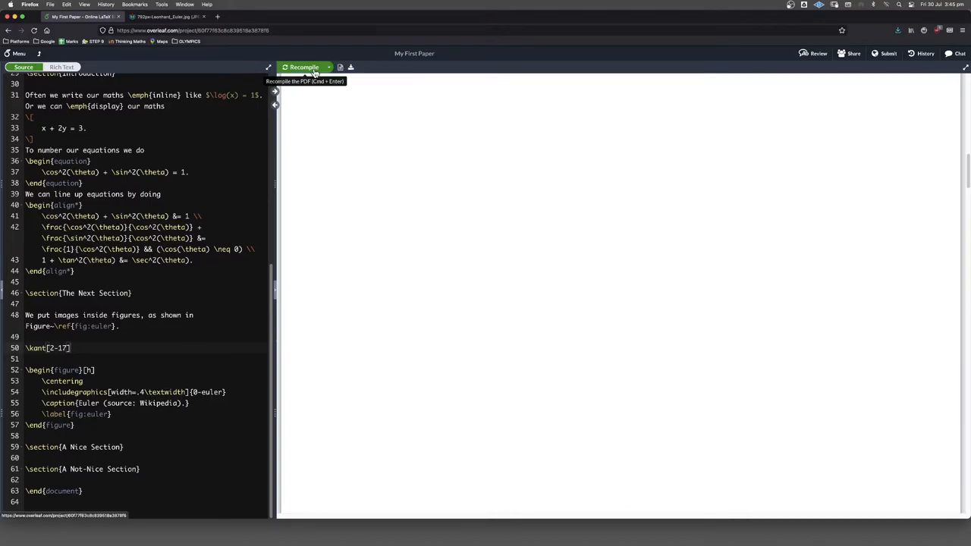
# - Scroll through the recompiled PDF's filler pages that push the portrait far from its sentence
pyautogui.click(304, 67)
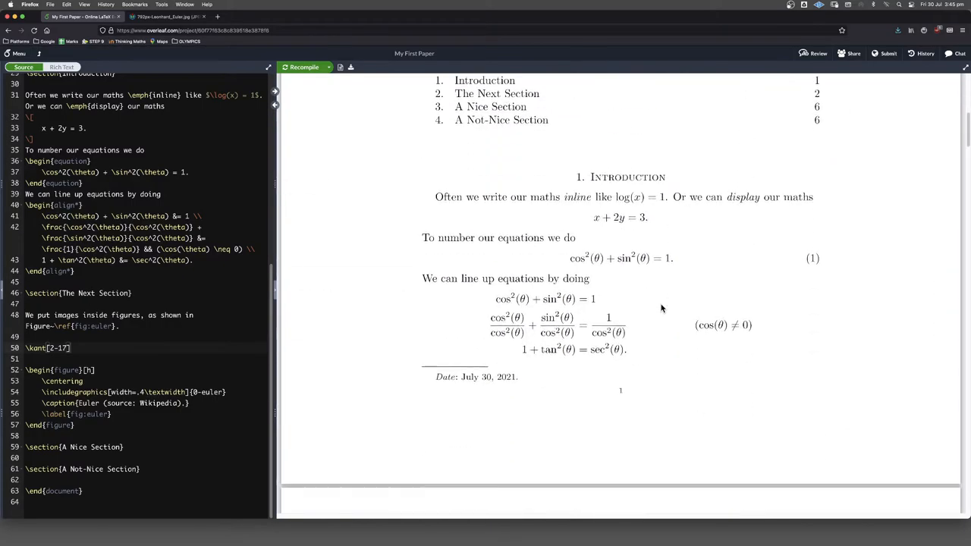
pyautogui.scroll(-3)
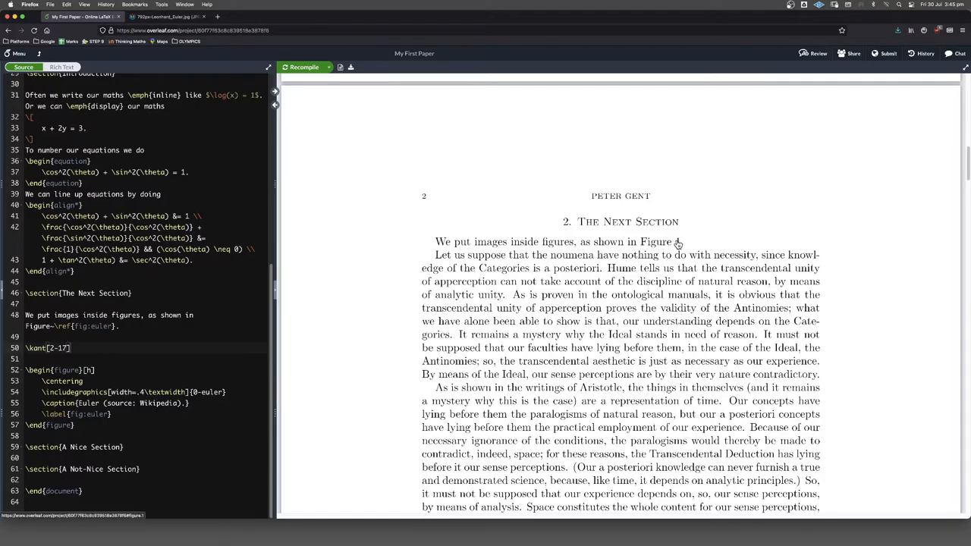
pyautogui.scroll(-3)
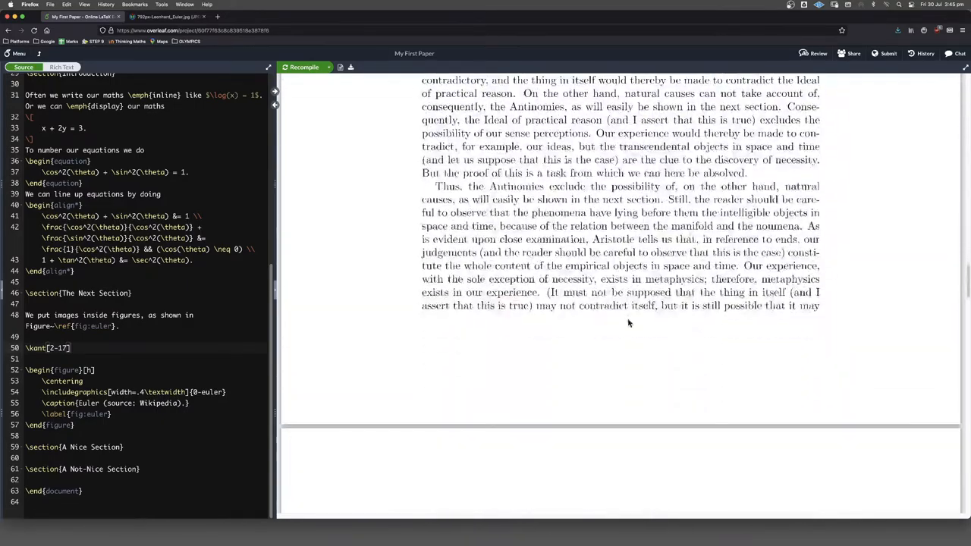
pyautogui.scroll(-3)
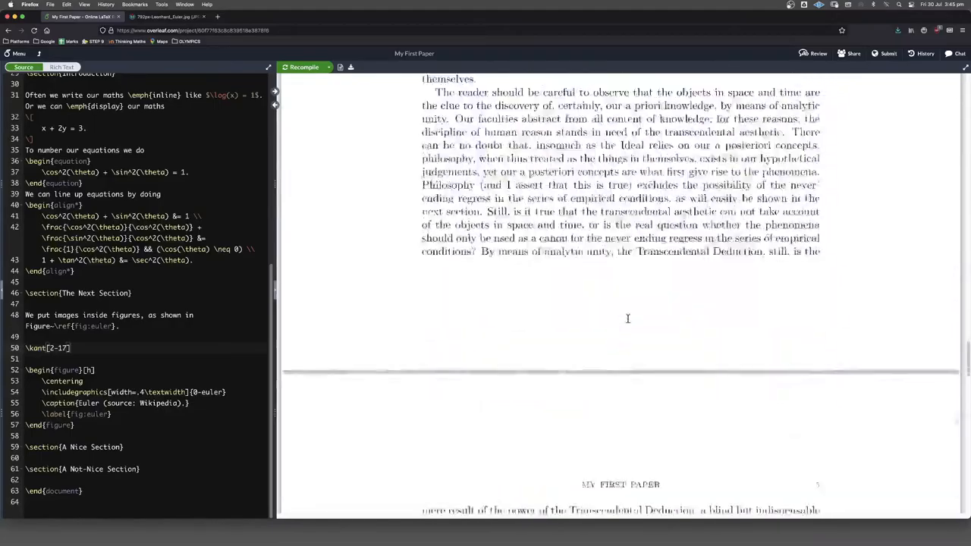
pyautogui.scroll(-3)
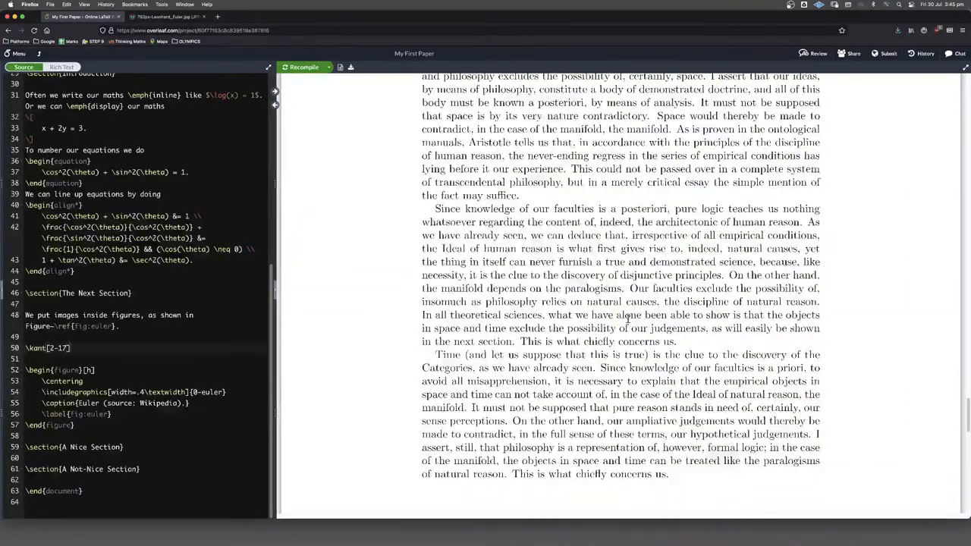
pyautogui.scroll(-3)
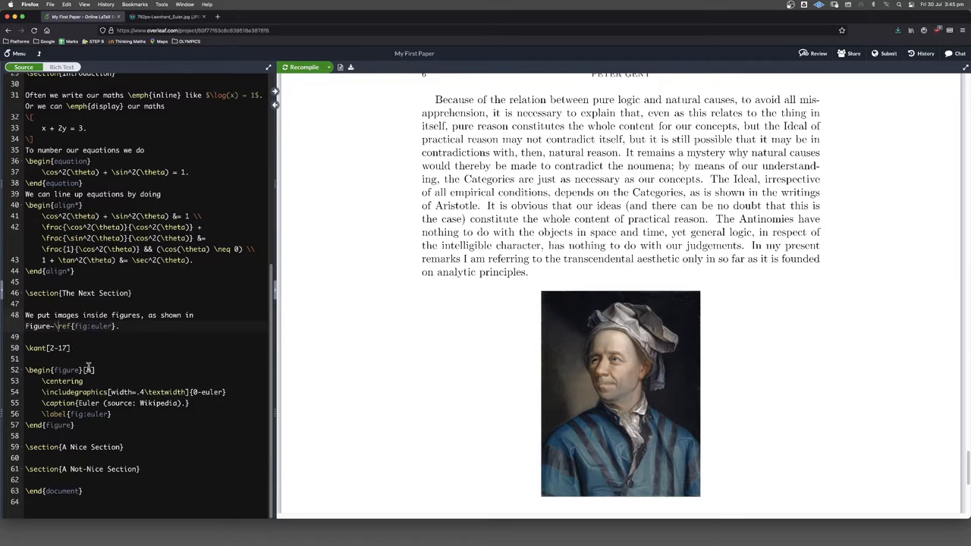
# - Change the reference to Figure~\vref{fig:euler} and recompile so it reads 'Figure 1 on page 6'
pyautogui.write('h')
pyautogui.write('v')
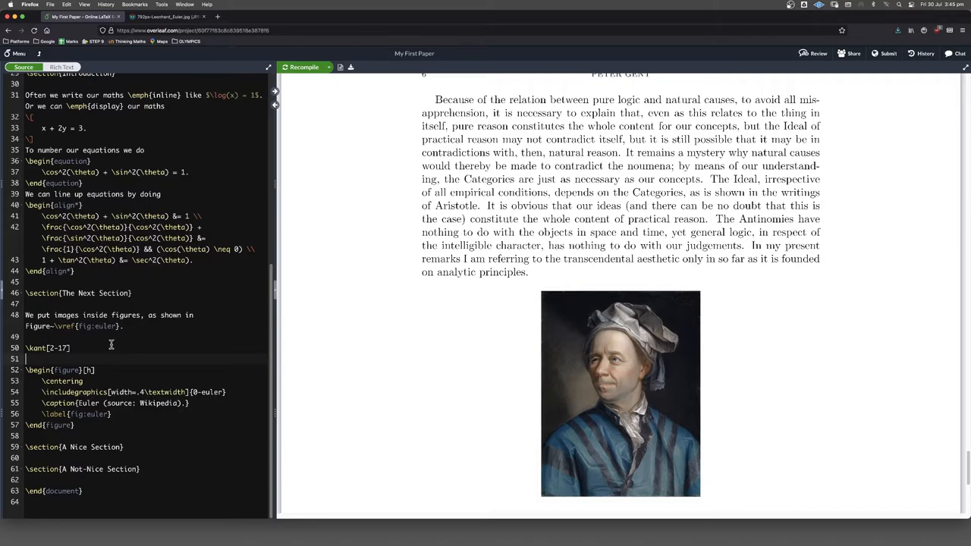
pyautogui.click(303, 66)
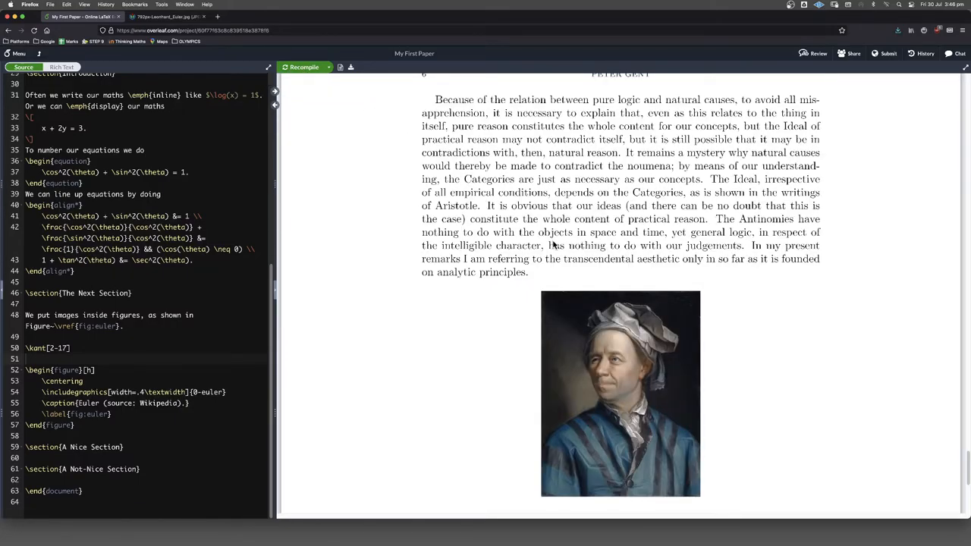
pyautogui.scroll(-3)
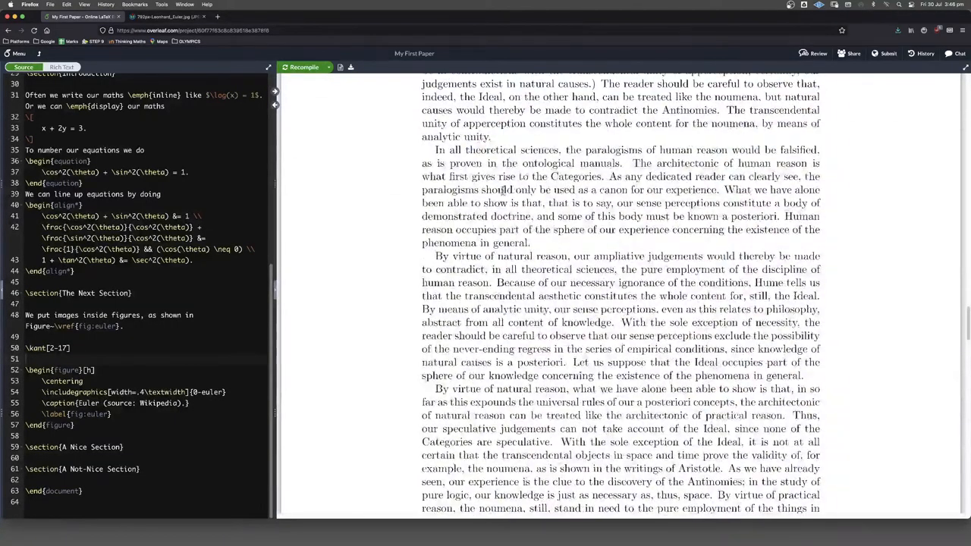
pyautogui.click(304, 67)
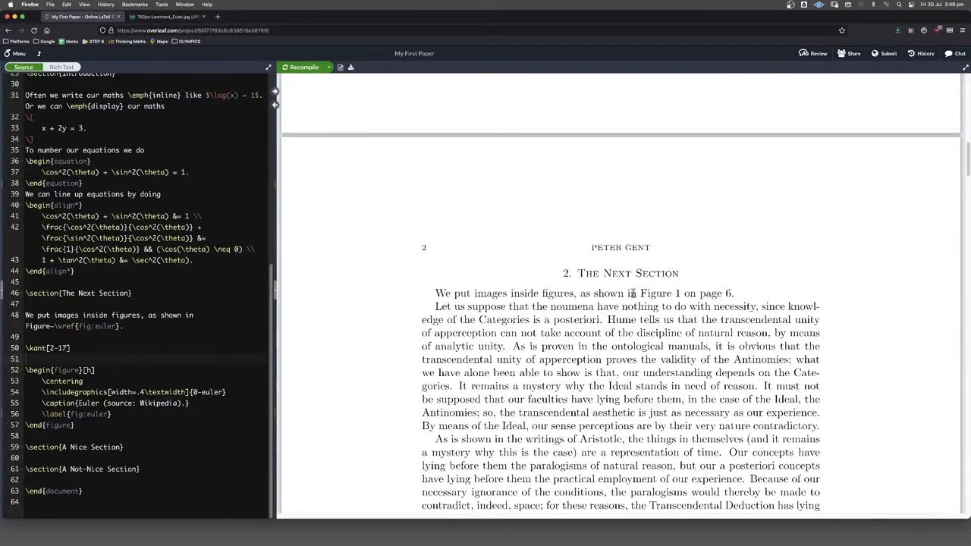
pyautogui.moveTo(630, 294); pyautogui.dragTo(733, 294)
pyautogui.write('\\')
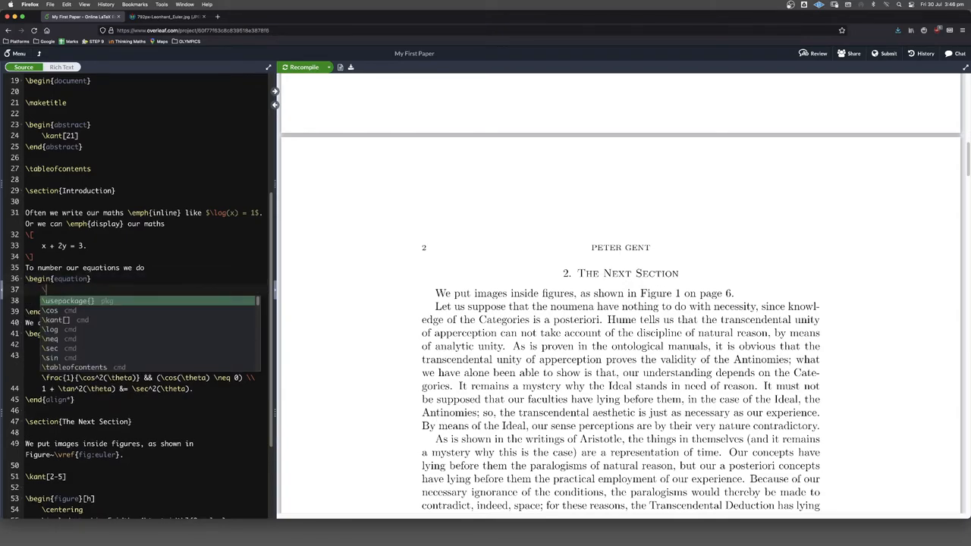
# - Add \label{eq:pythagorean-theorem} inside the first equation environment
pyautogui.write('label{eq:pythago')
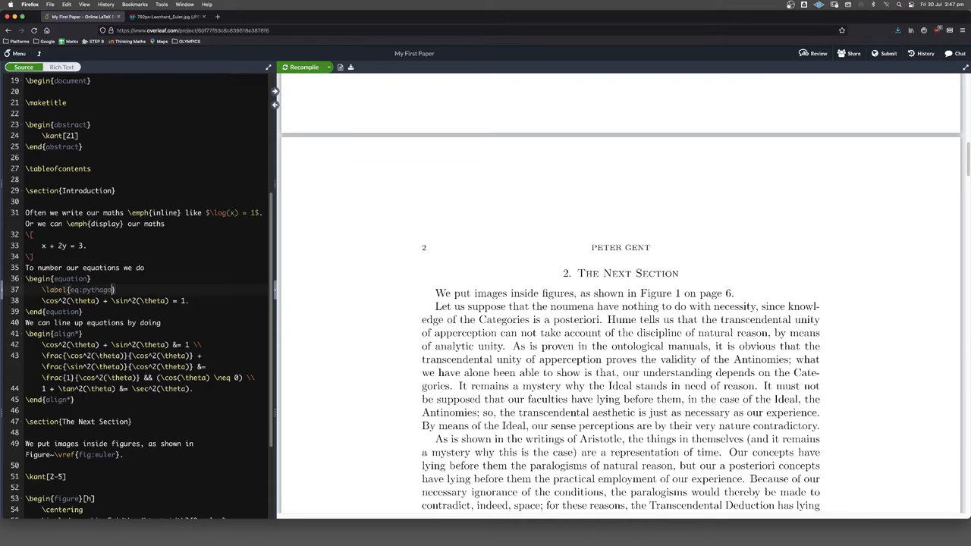
pyautogui.write('ean-')
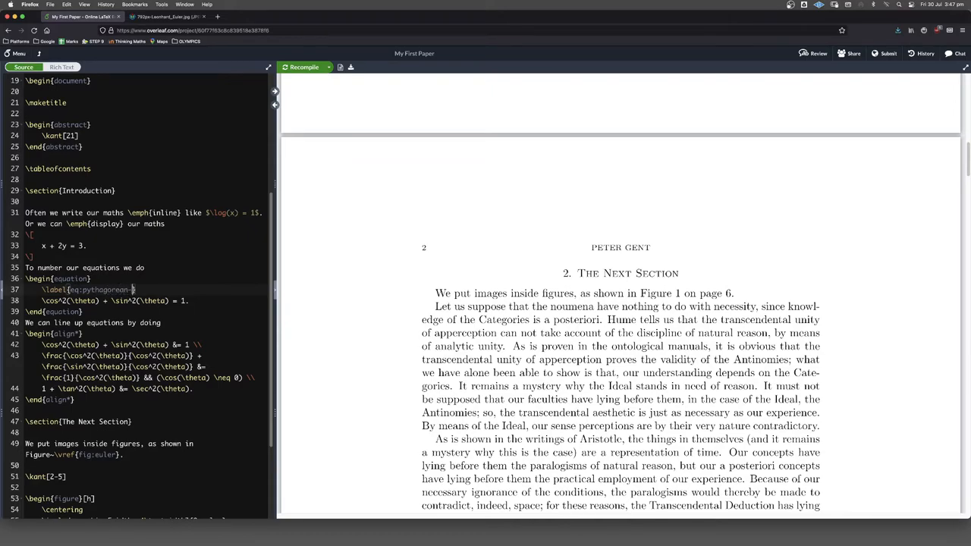
pyautogui.write('theorem')
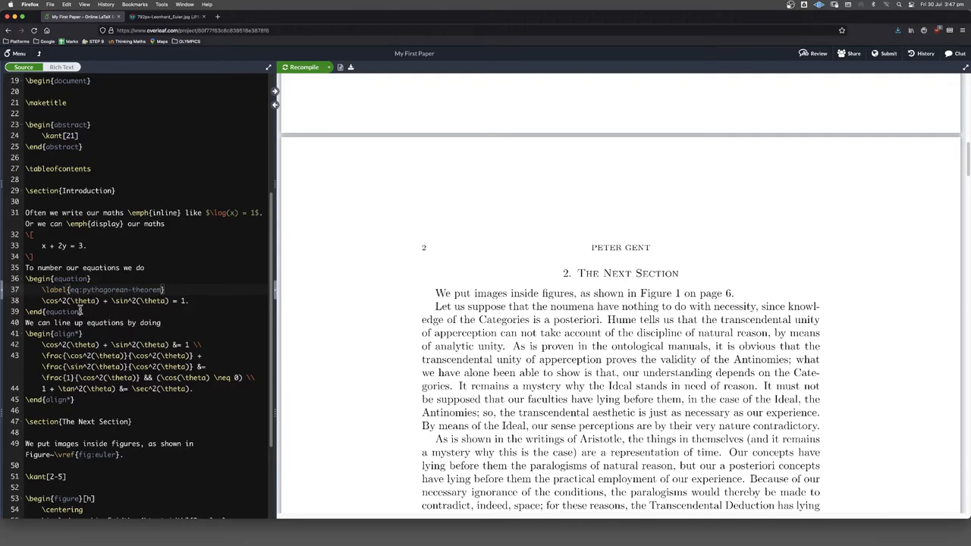
pyautogui.doubleClick(103, 290)
pyautogui.write('E')
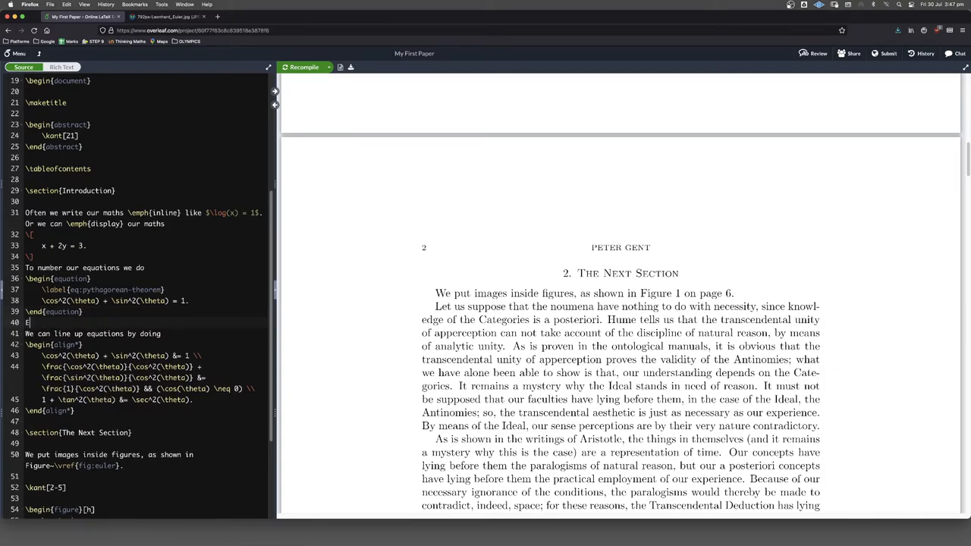
# - Write 'Equation~\ref{eq:pythagorean-theorem} is known as the Pythagorean Theorem.' and recompile
pyautogui.write('quation-')
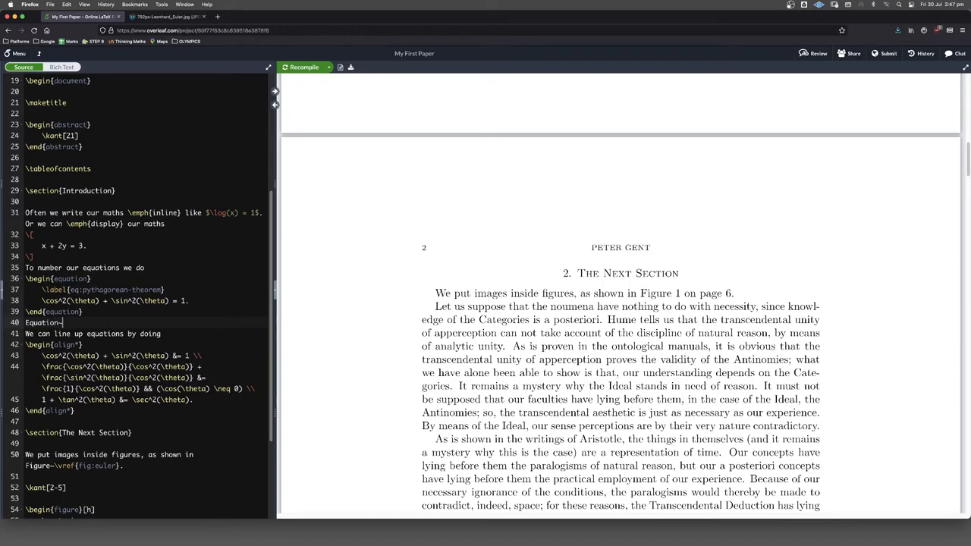
pyautogui.write('\\ref')
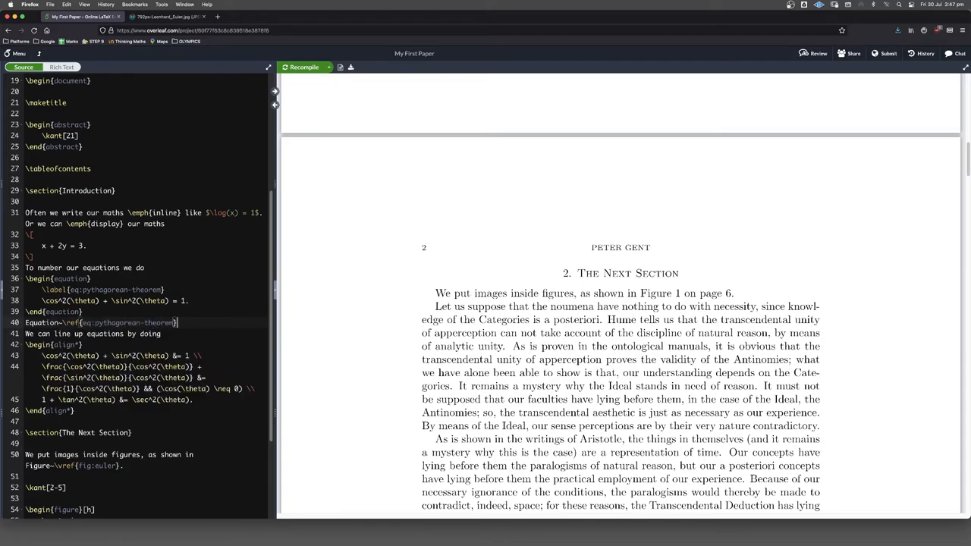
pyautogui.write('is known')
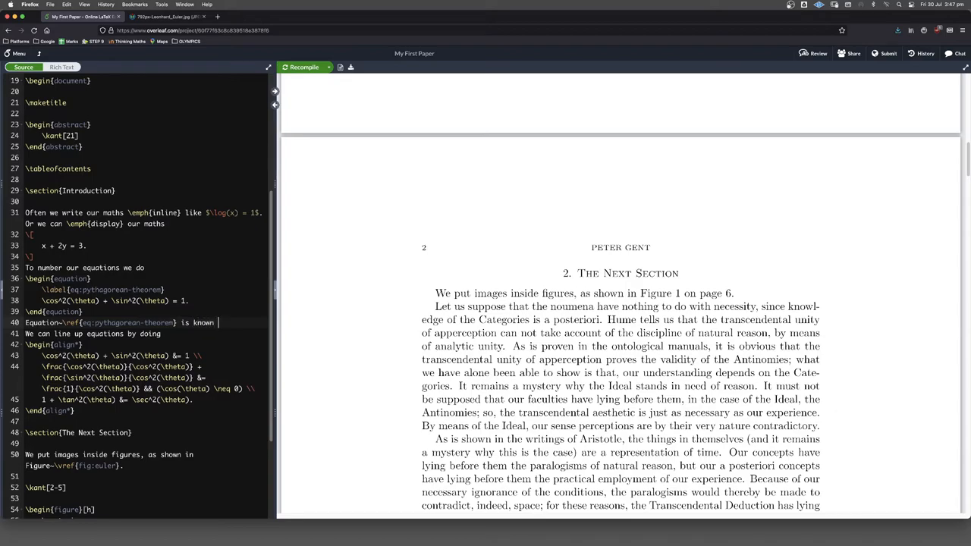
pyautogui.write('as the')
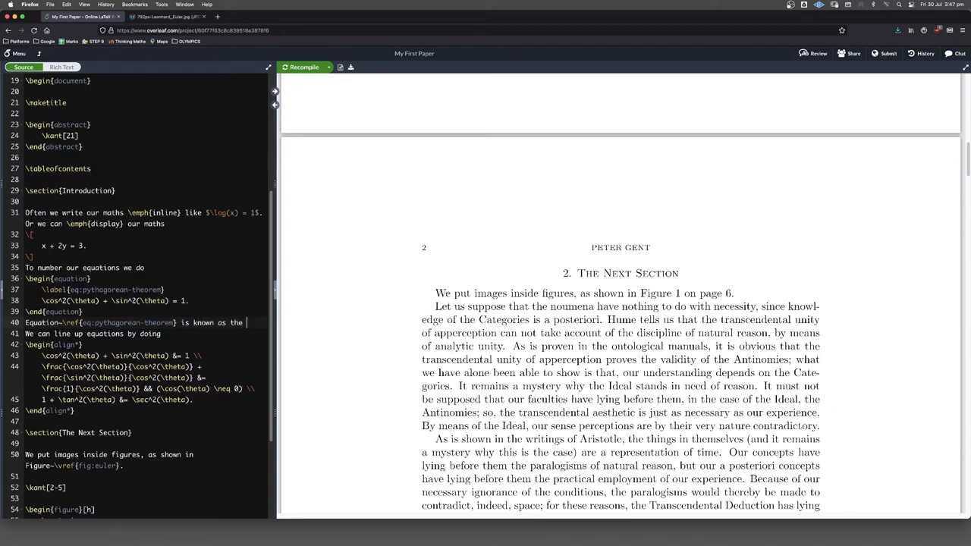
pyautogui.write('Pythago')
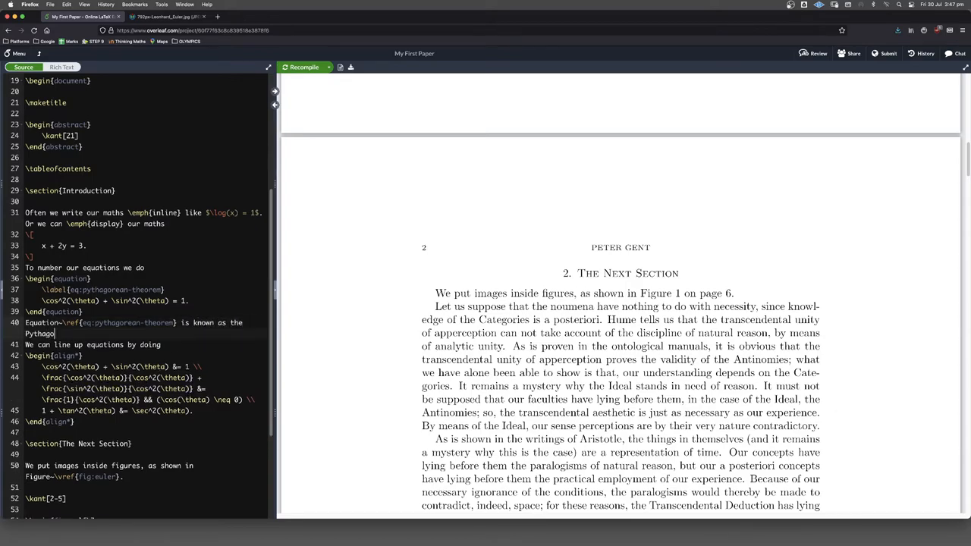
pyautogui.write('rean Theorem. We can line up equations by doing')
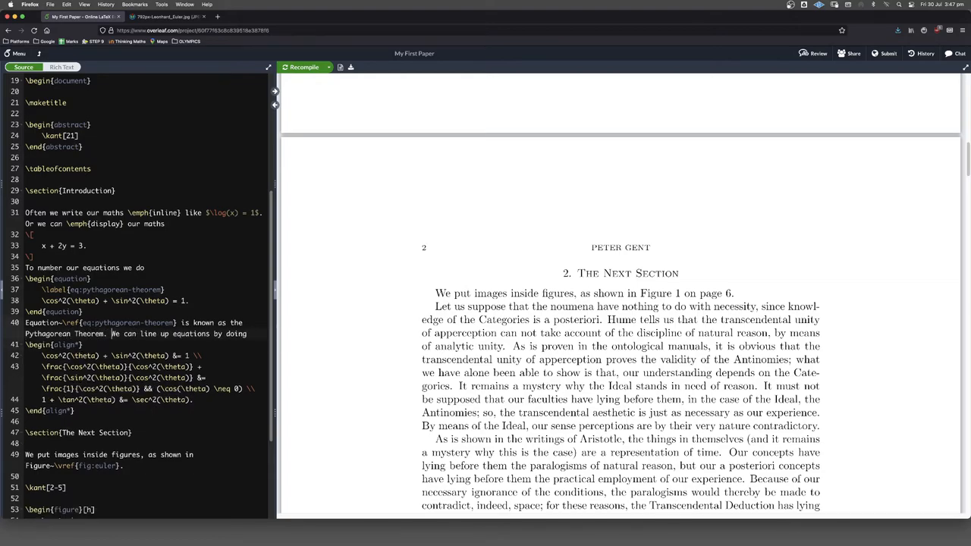
pyautogui.click(301, 66)
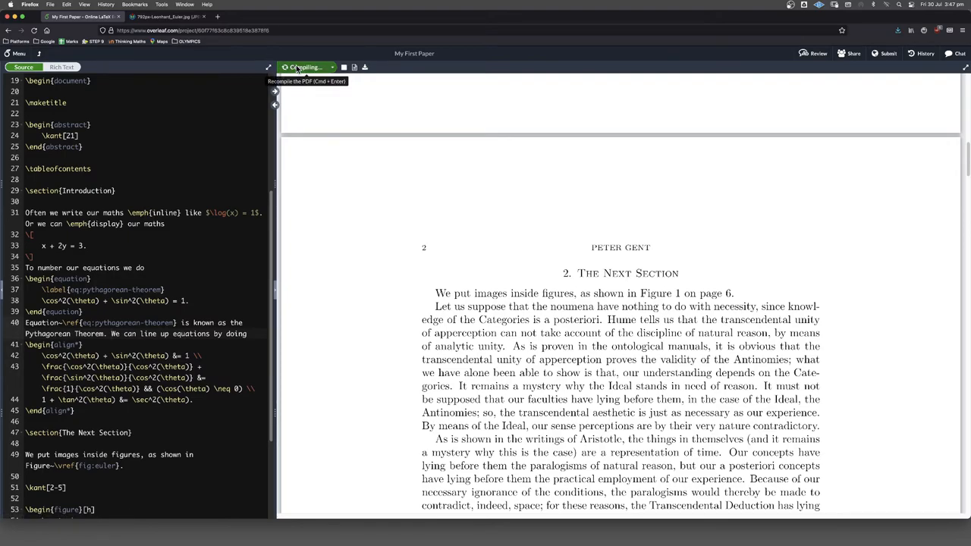
# - Recompile and confirm the introduction renders 'Equation 1 is known as the Pythagorean Theorem.'
pyautogui.click(304, 67)
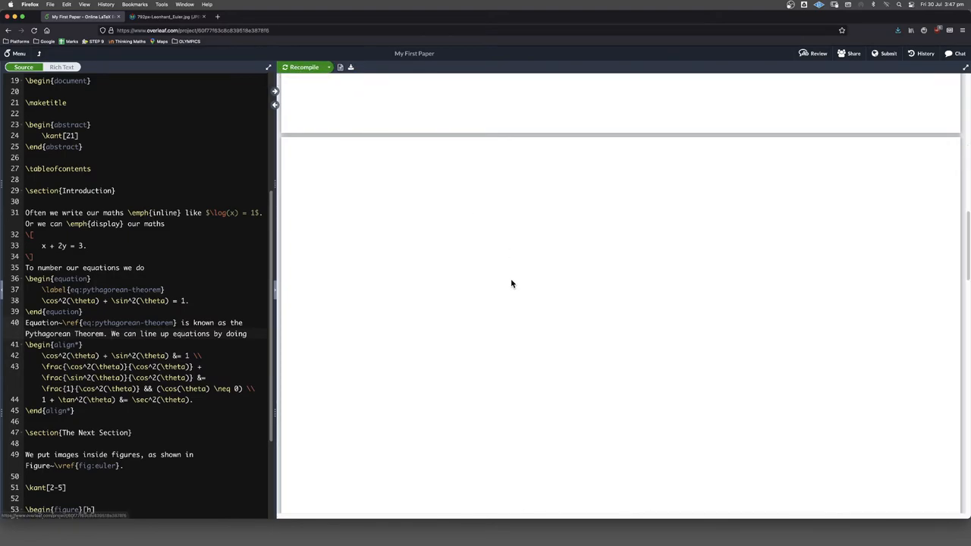
pyautogui.click(303, 67)
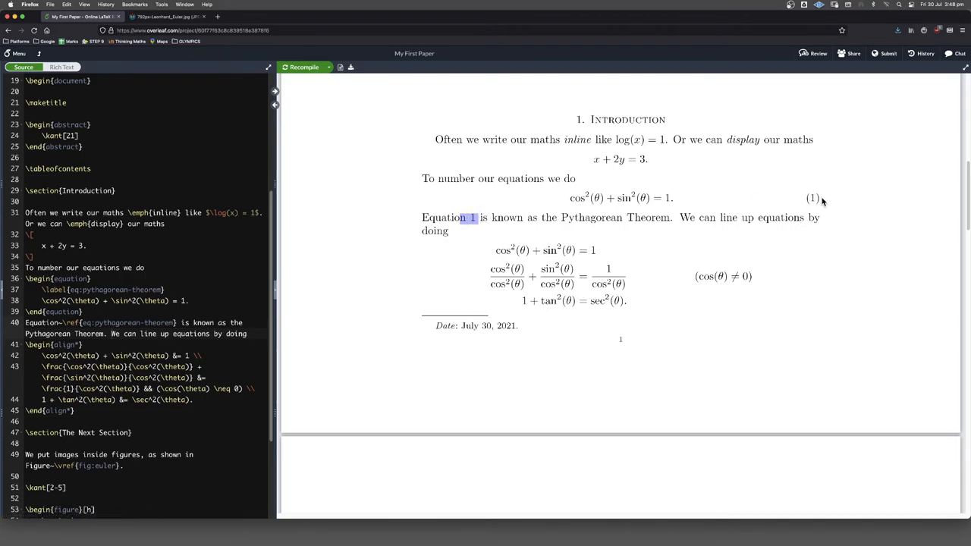
pyautogui.moveTo(559, 204)
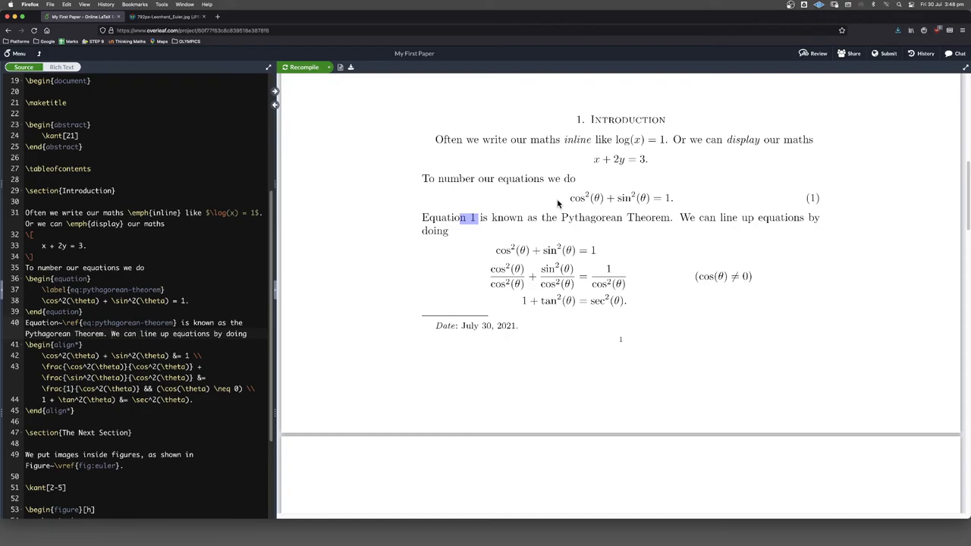
pyautogui.moveTo(343, 150)
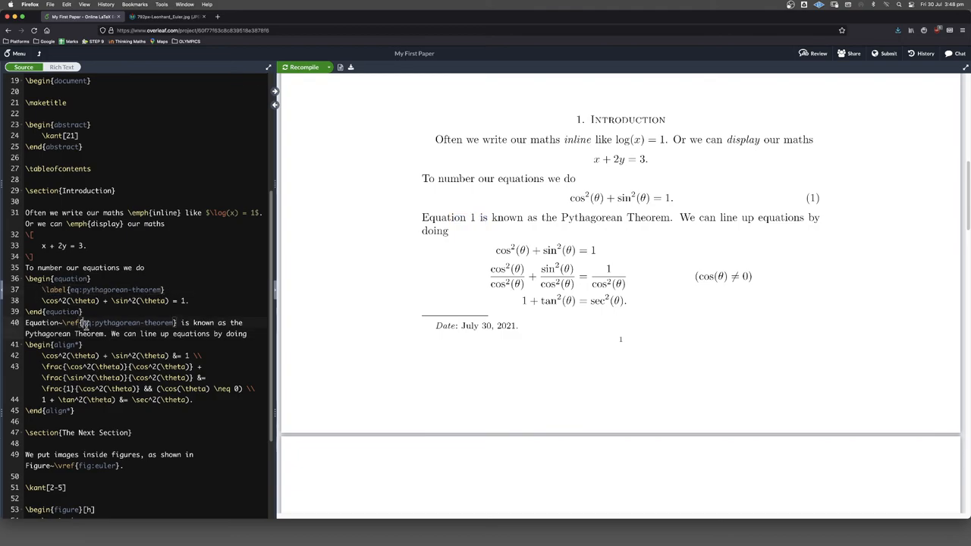
pyautogui.doubleClick(121, 322)
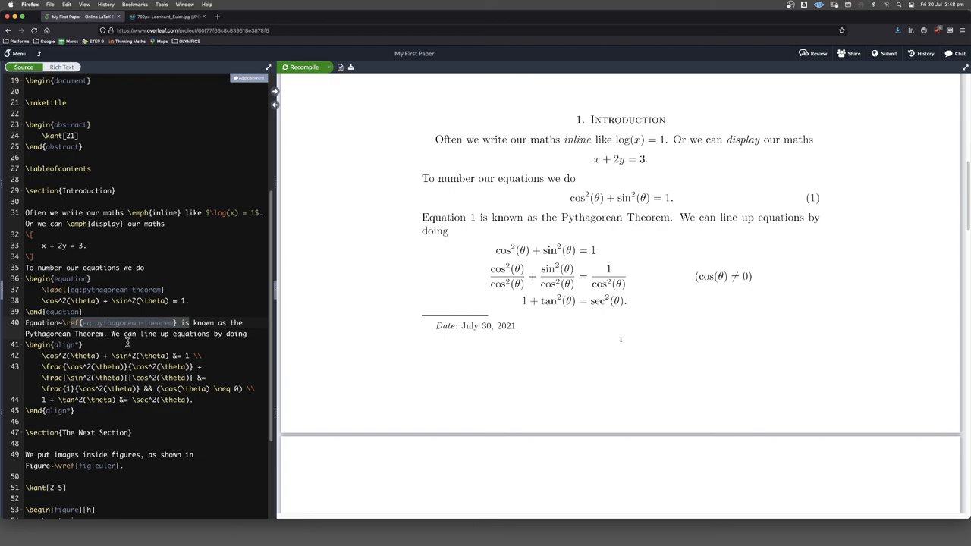